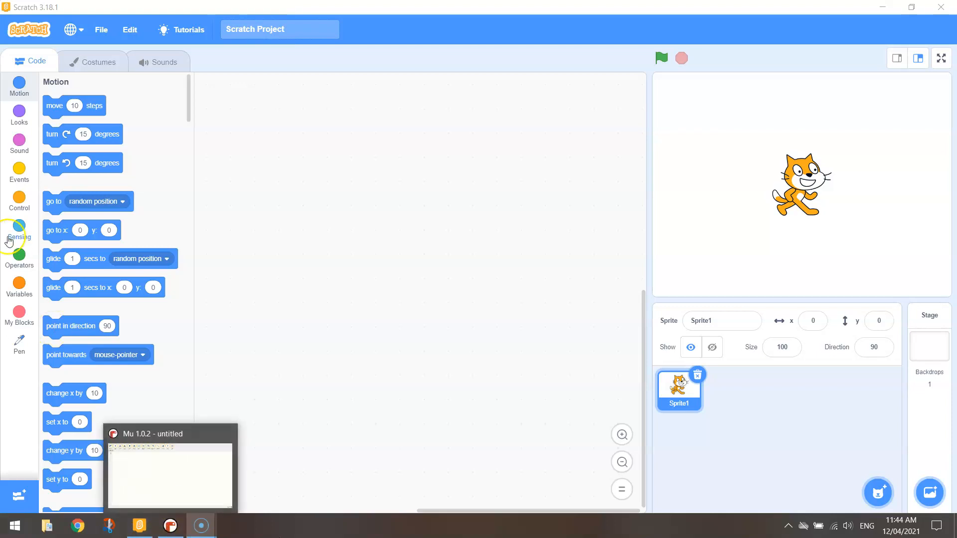
Step: Build a script with a 'when green flag clicked' hat block followed by Pen 'erase all'
left_click(19, 173)
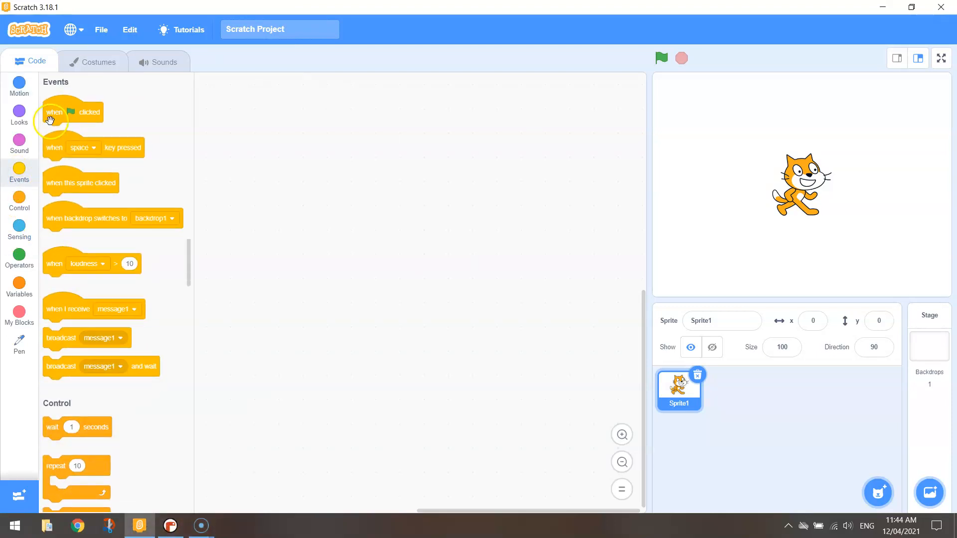
left_click_drag(70, 112, 252, 106)
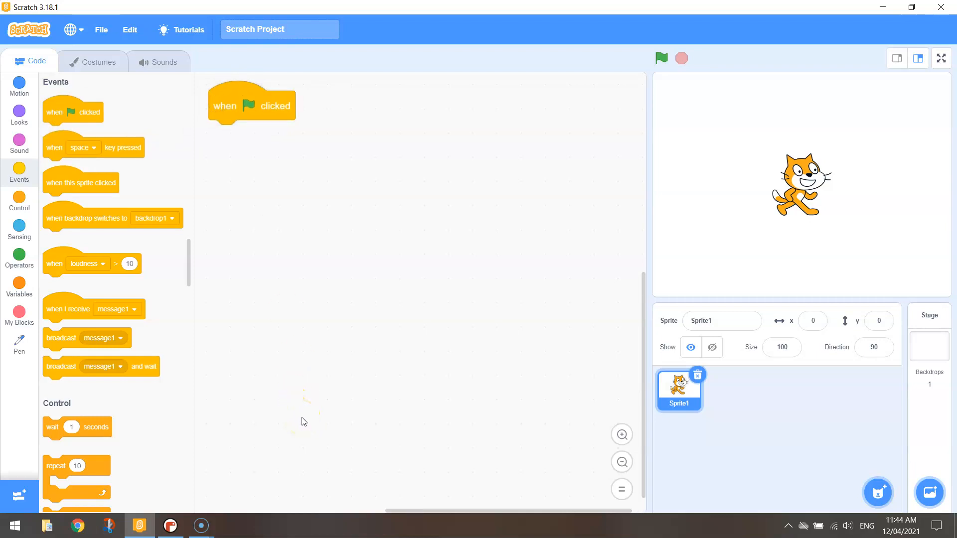
mouse_move(181, 401)
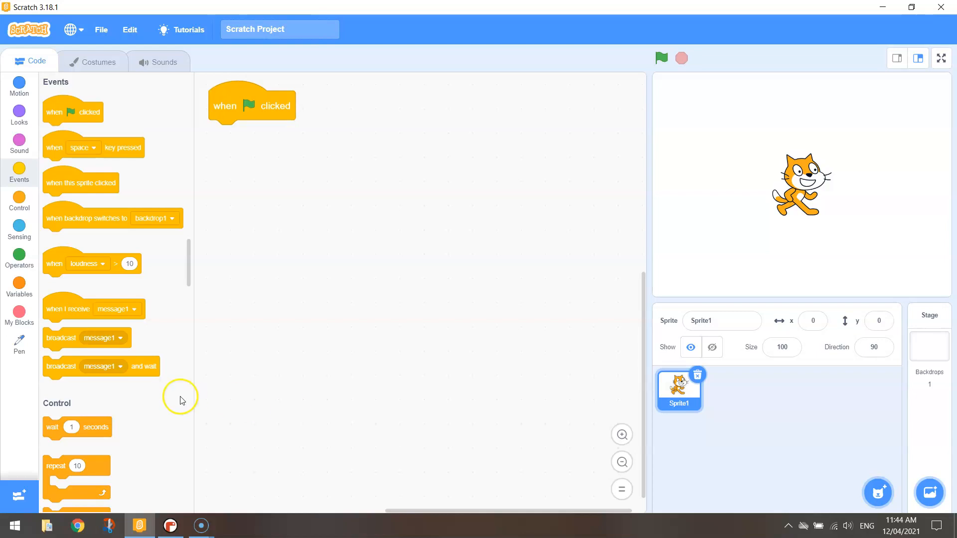
left_click(19, 311)
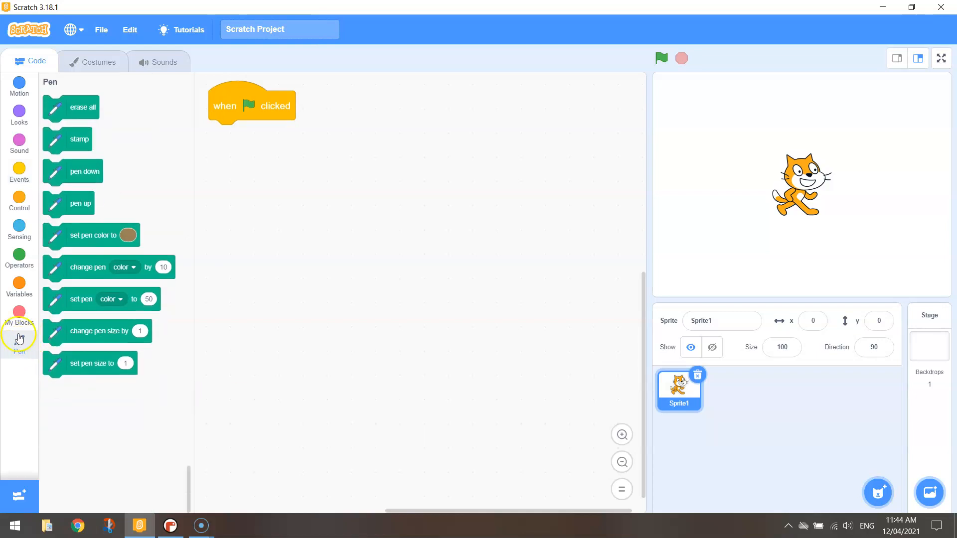
left_click_drag(79, 109, 342, 174)
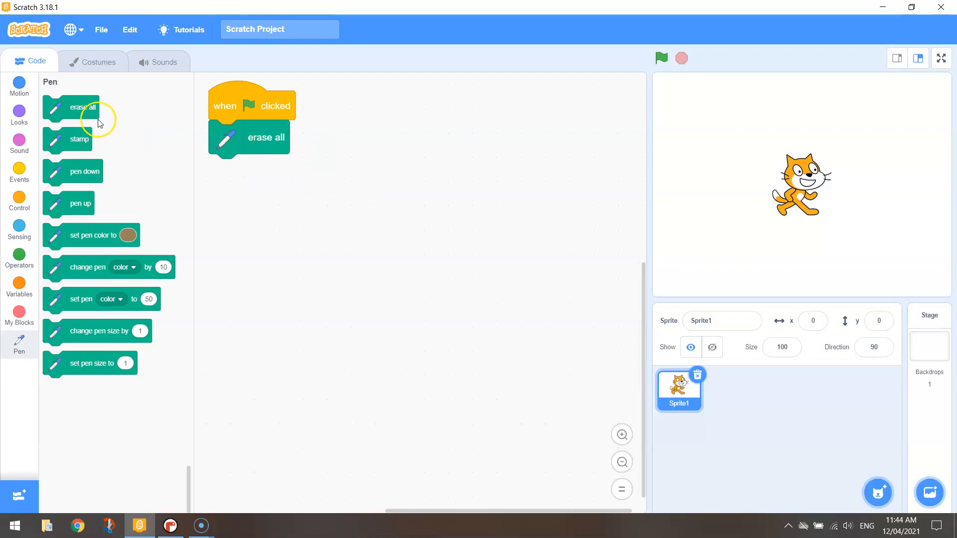
mouse_move(18, 493)
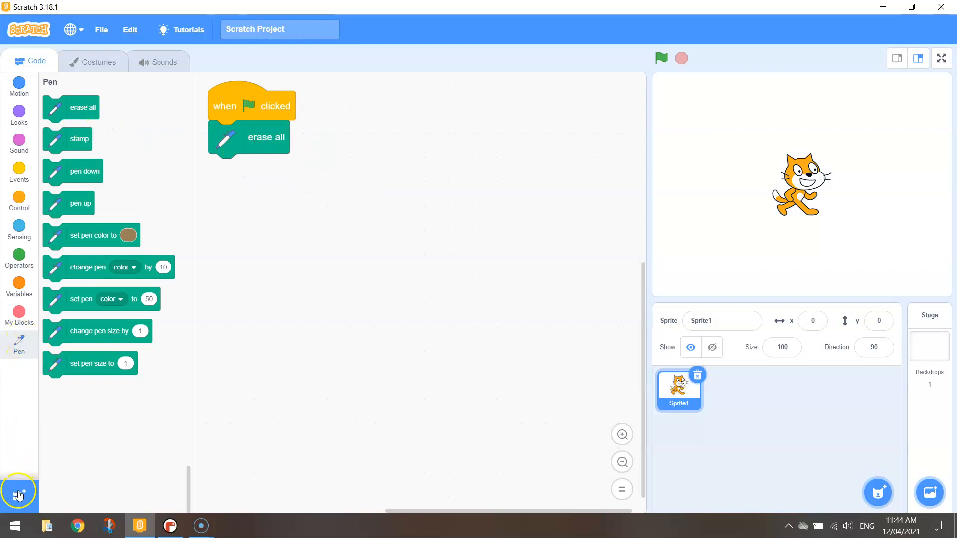
left_click(19, 493)
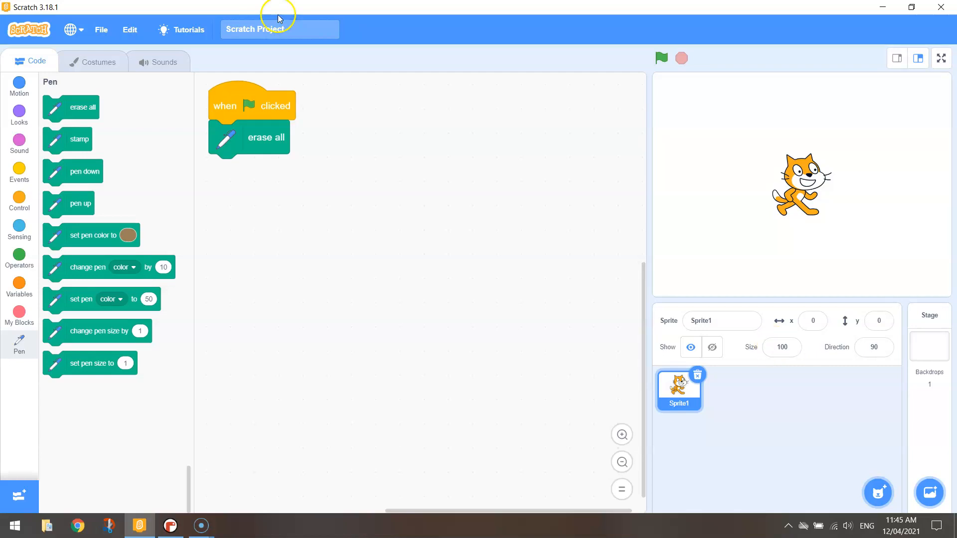
Step: Add 'point in direction 90' and a 'set pen color' block with the colour set to blue
left_click(19, 84)
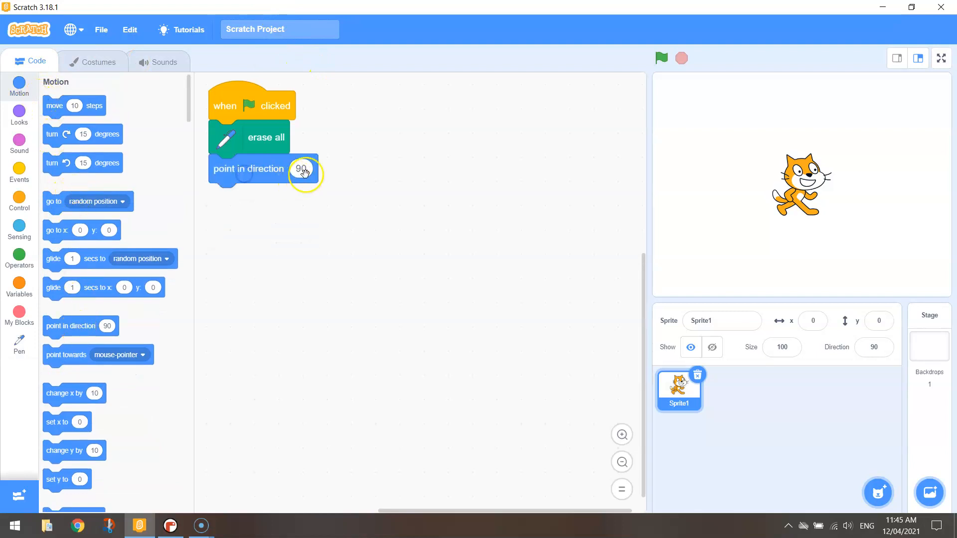
left_click(300, 169)
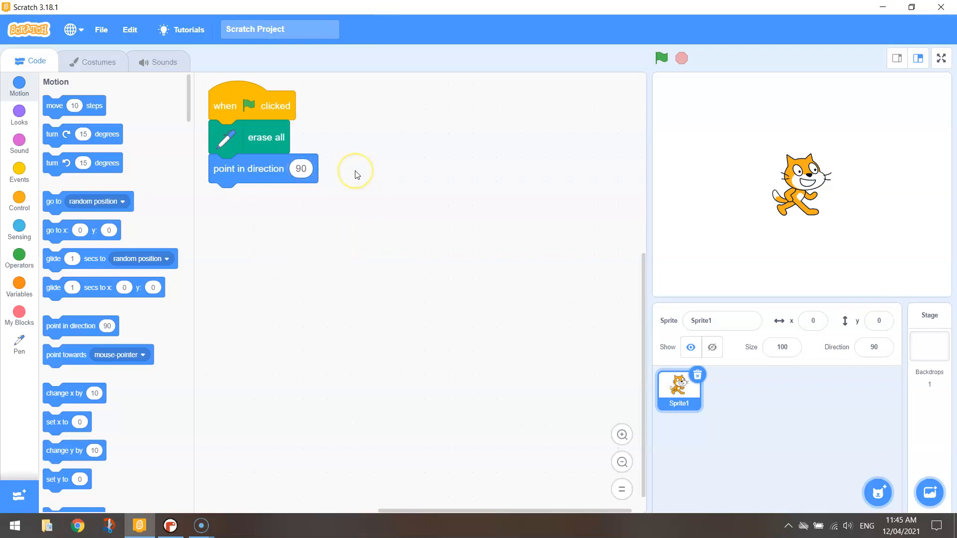
mouse_move(19, 341)
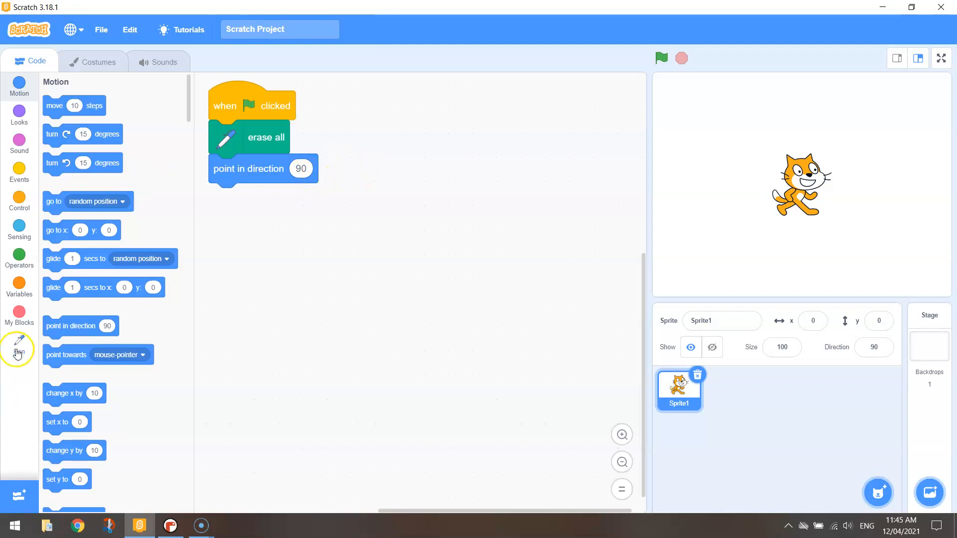
left_click(18, 345)
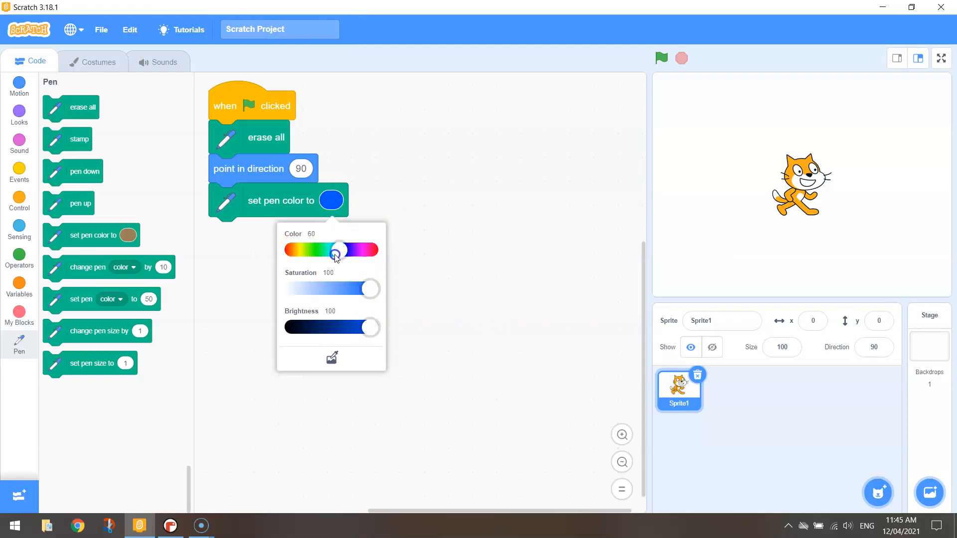
left_click_drag(334, 250, 339, 250)
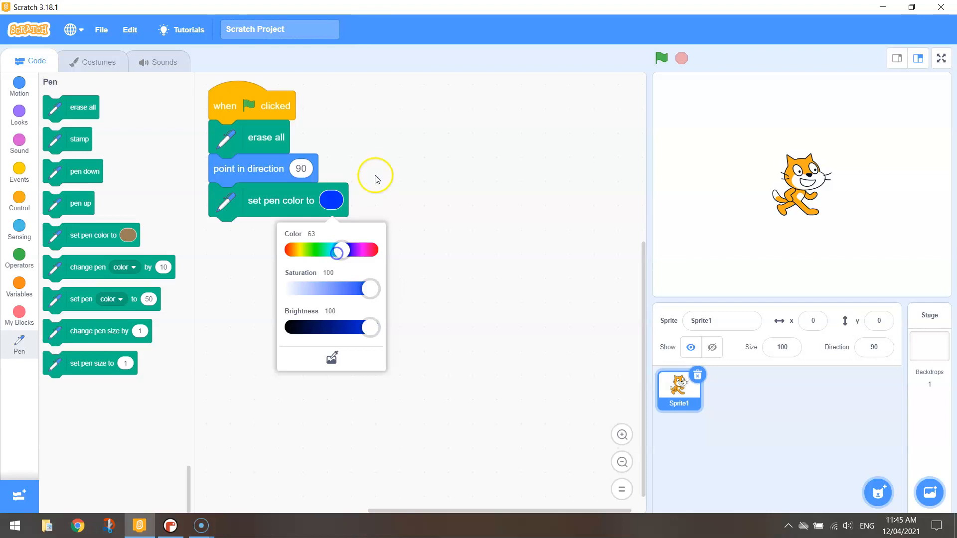
left_click(375, 179)
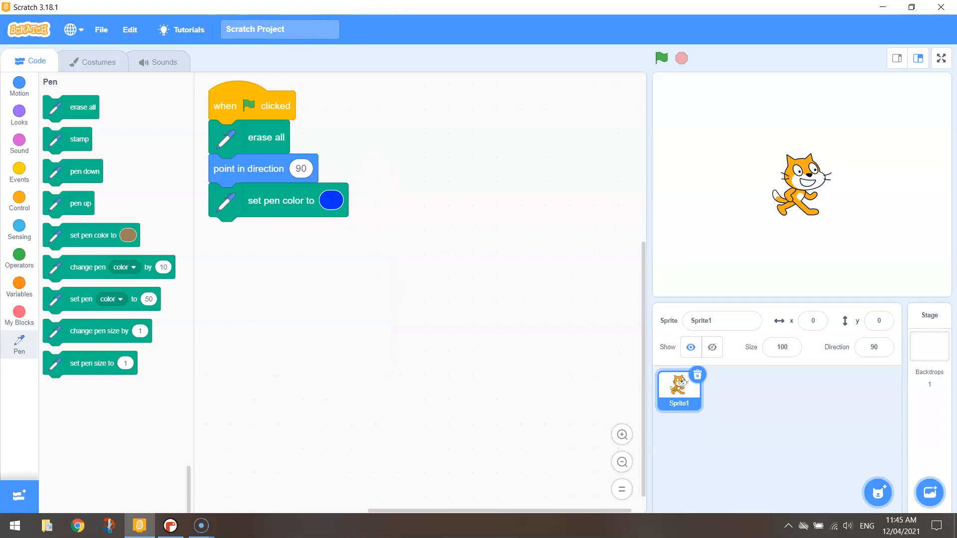
mouse_move(455, 124)
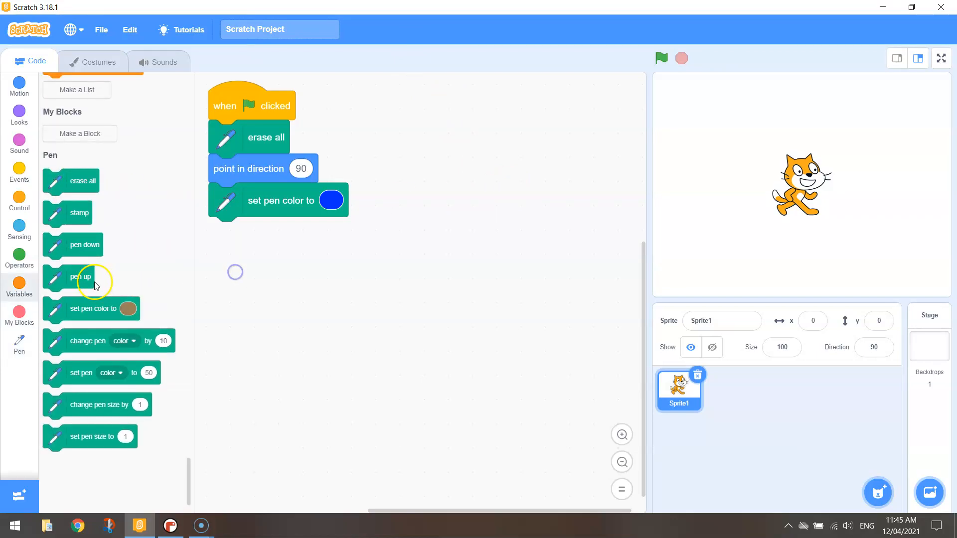
Step: Add 'pen up', 'go to x: -50 y: -50', then 'pen down' to the script
left_click(19, 85)
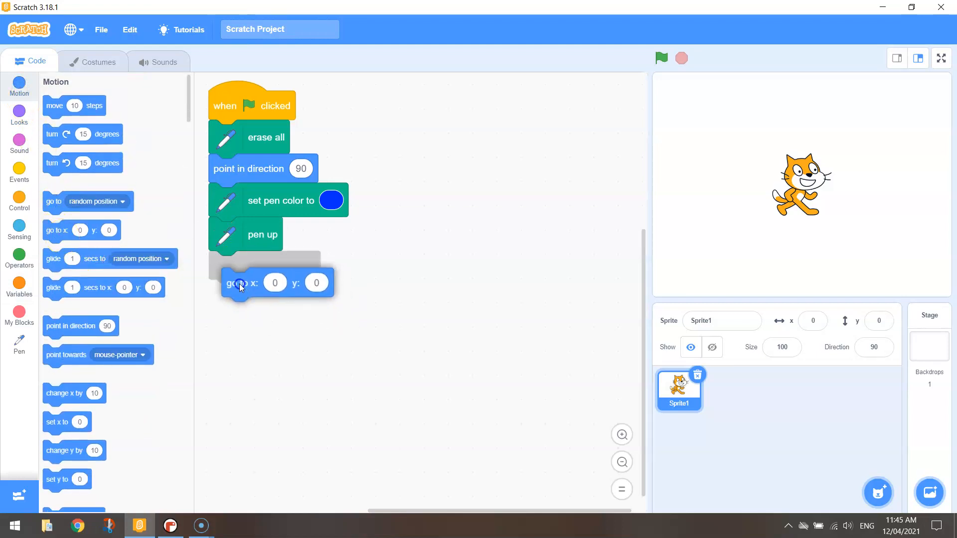
left_click_drag(232, 282, 229, 266)
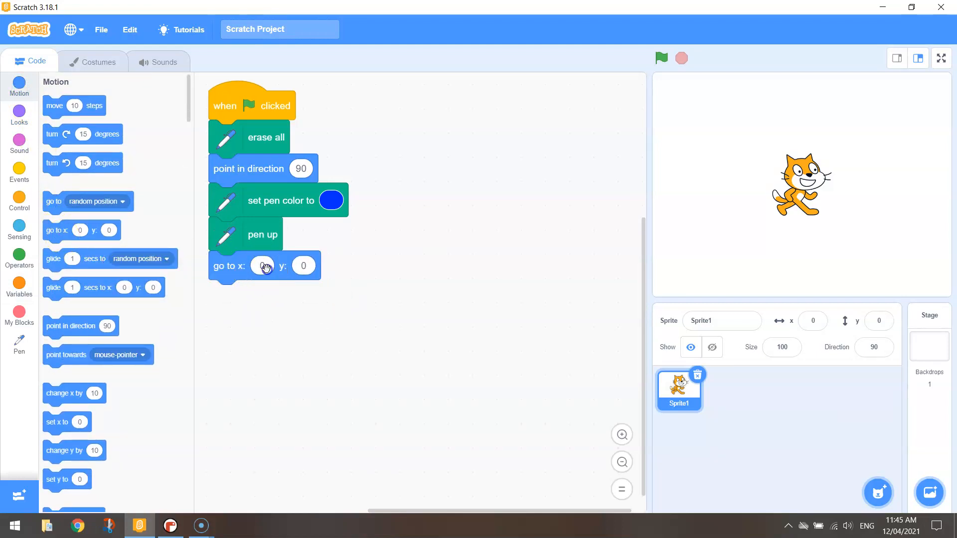
left_click(263, 266)
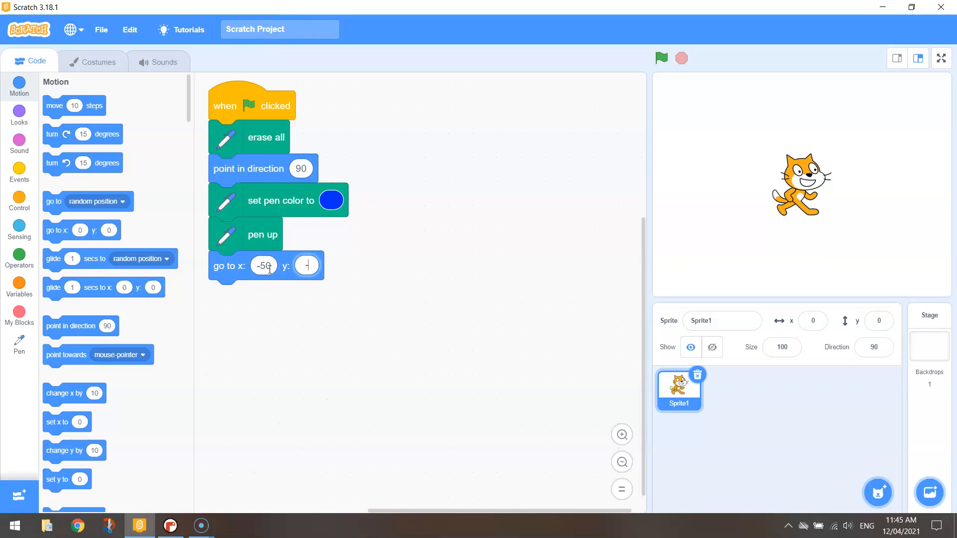
type("-50")
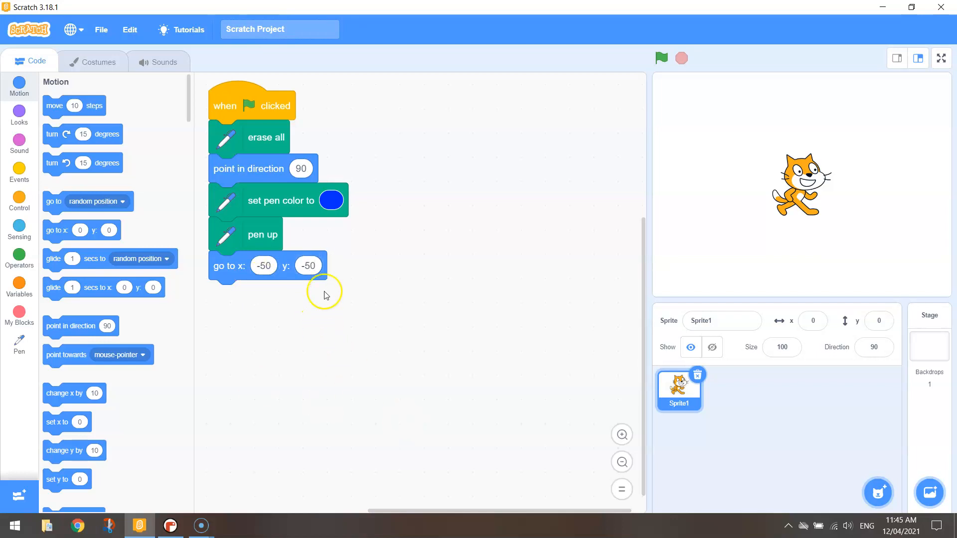
mouse_move(274, 290)
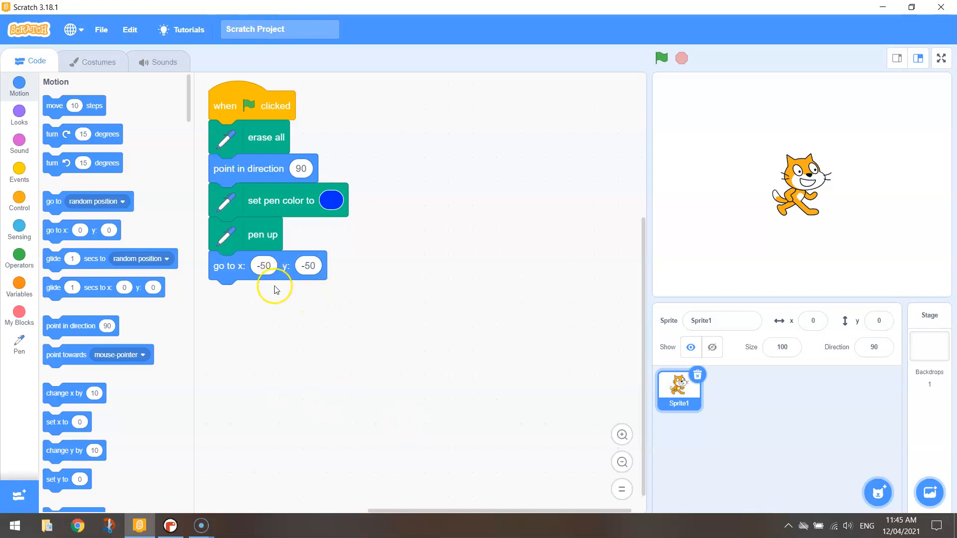
mouse_move(381, 263)
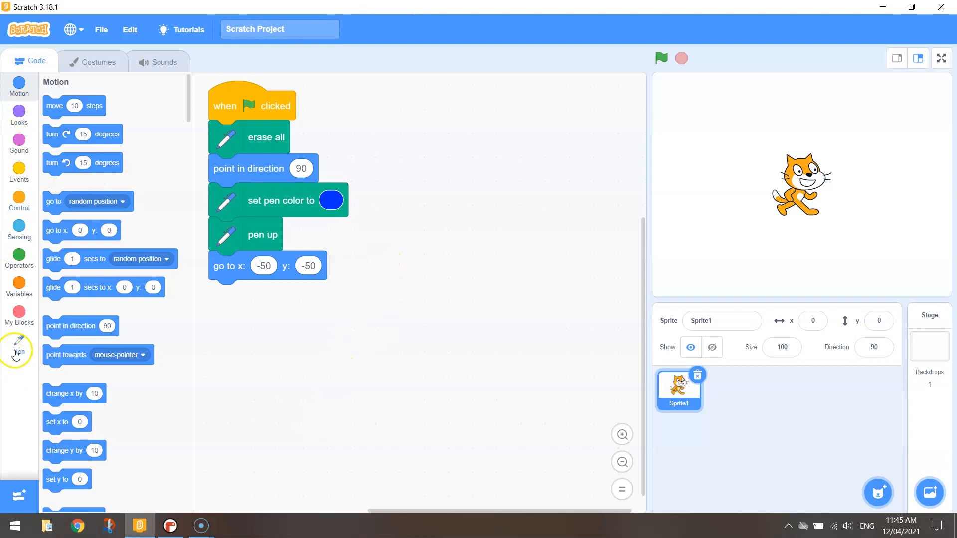
left_click(19, 343)
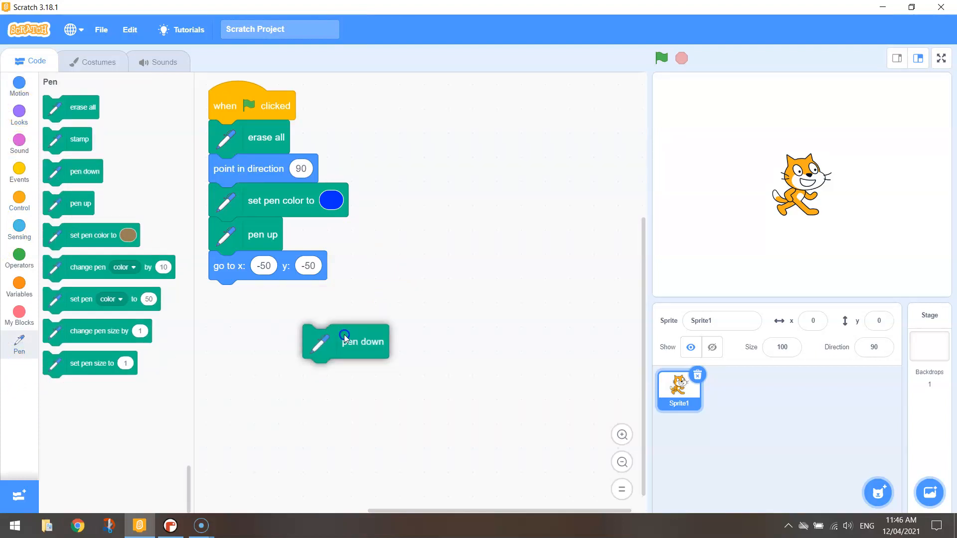
left_click_drag(345, 342, 250, 298)
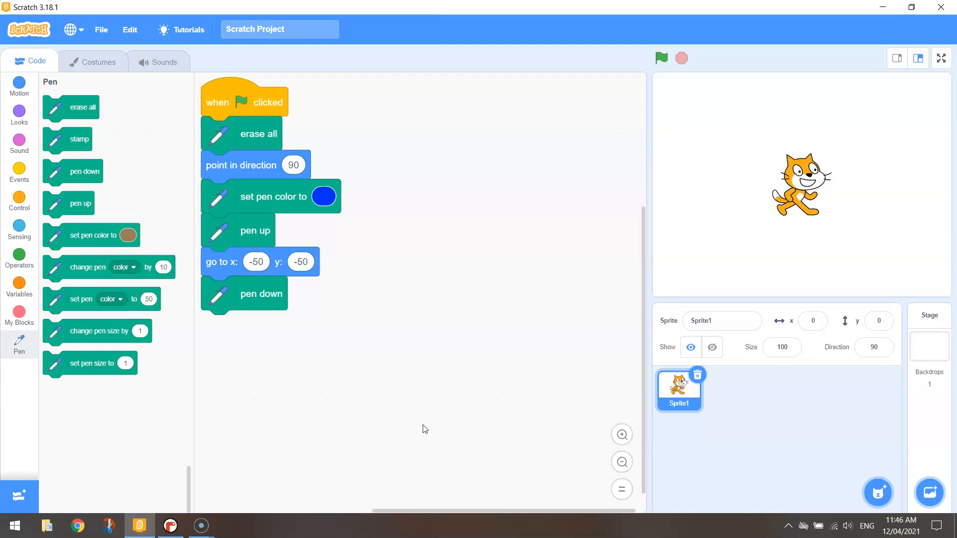
Step: Add a repeat 5 loop containing 'move 100 steps' and 'turn 144 degrees'
left_click(19, 204)
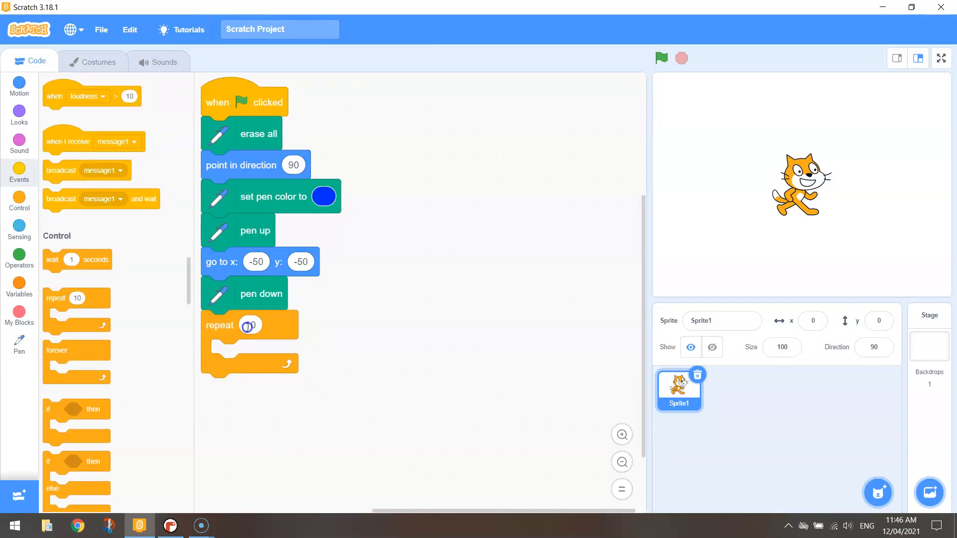
type("5")
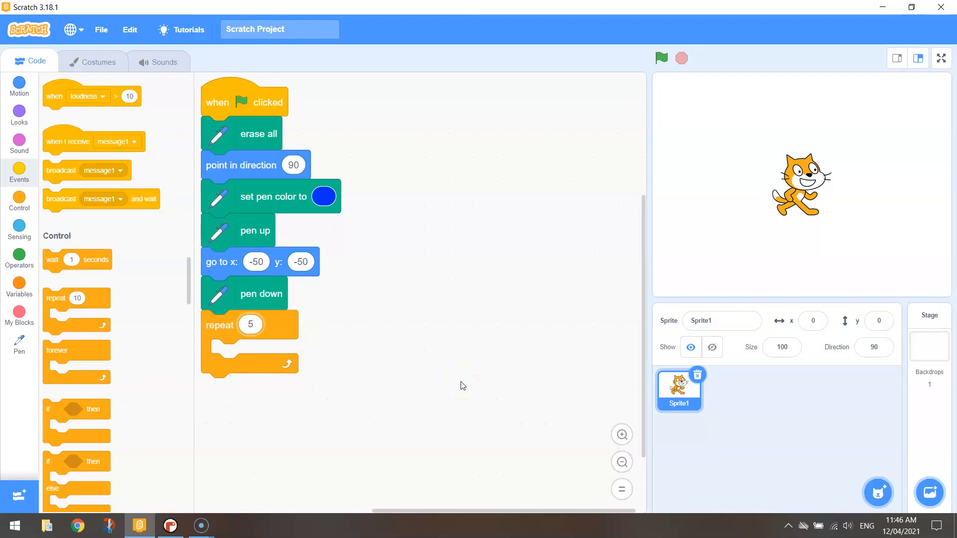
mouse_move(440, 384)
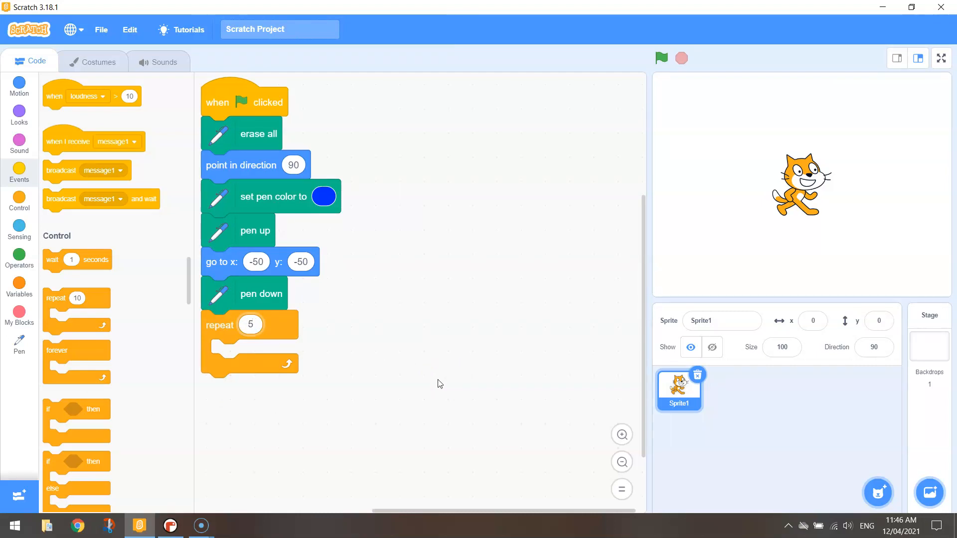
left_click(19, 85)
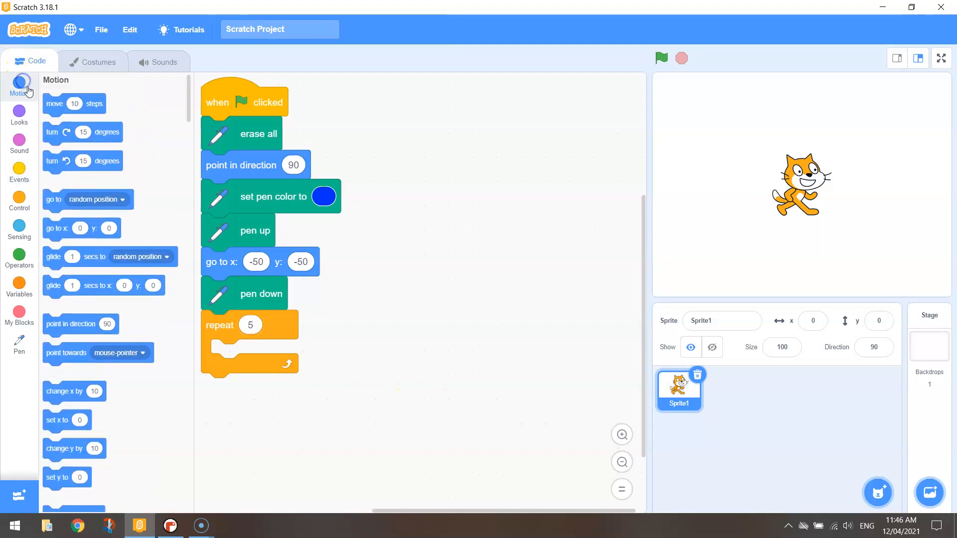
left_click_drag(73, 104, 255, 353)
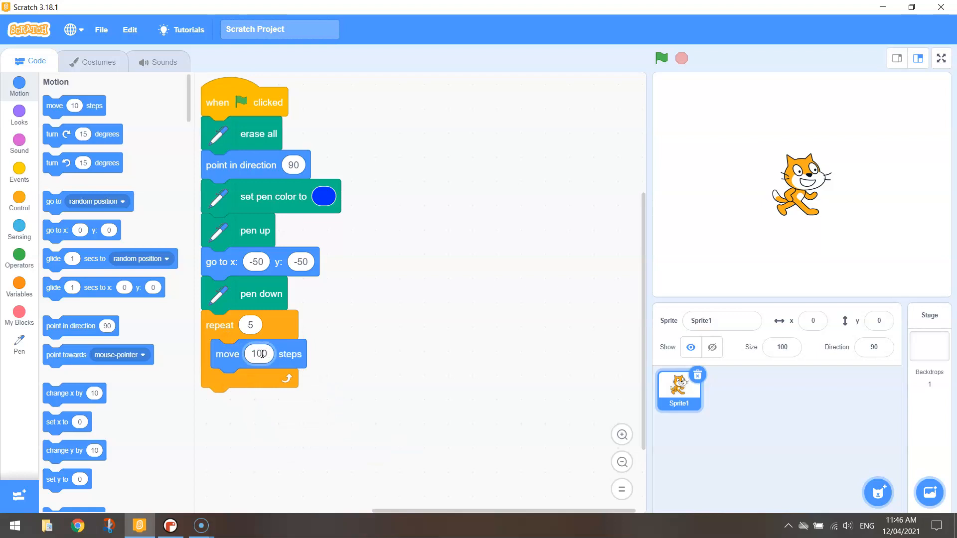
mouse_move(368, 299)
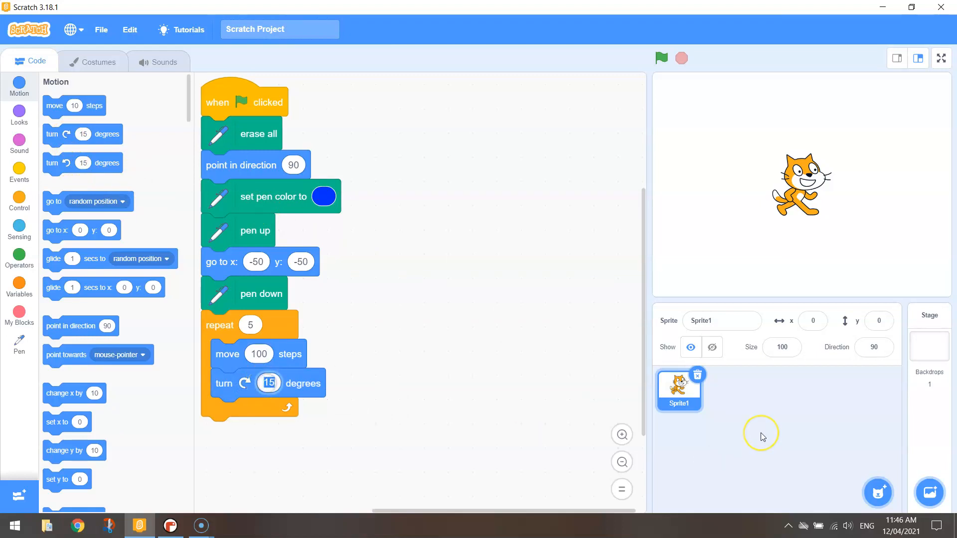
type("144")
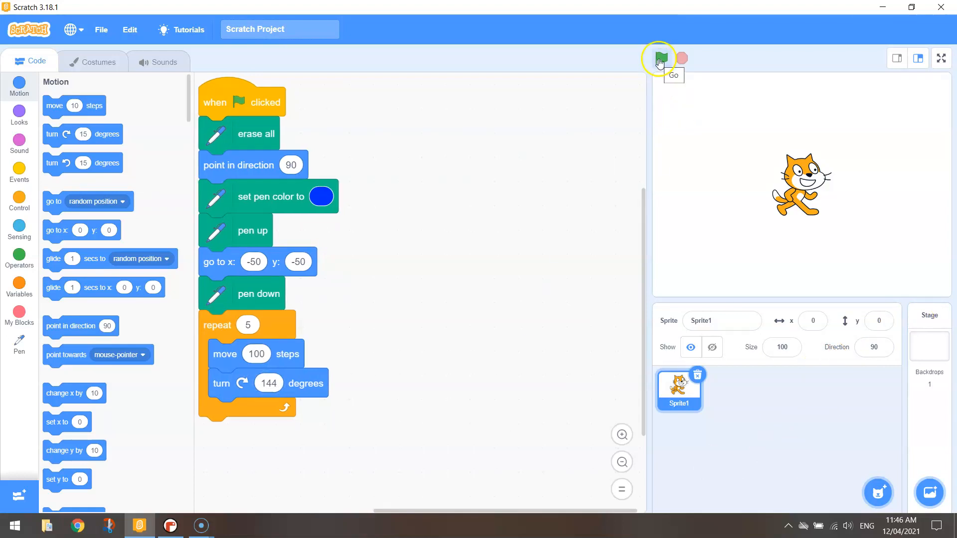
Step: Run the script with the green flag to draw the blue star
left_click(661, 59)
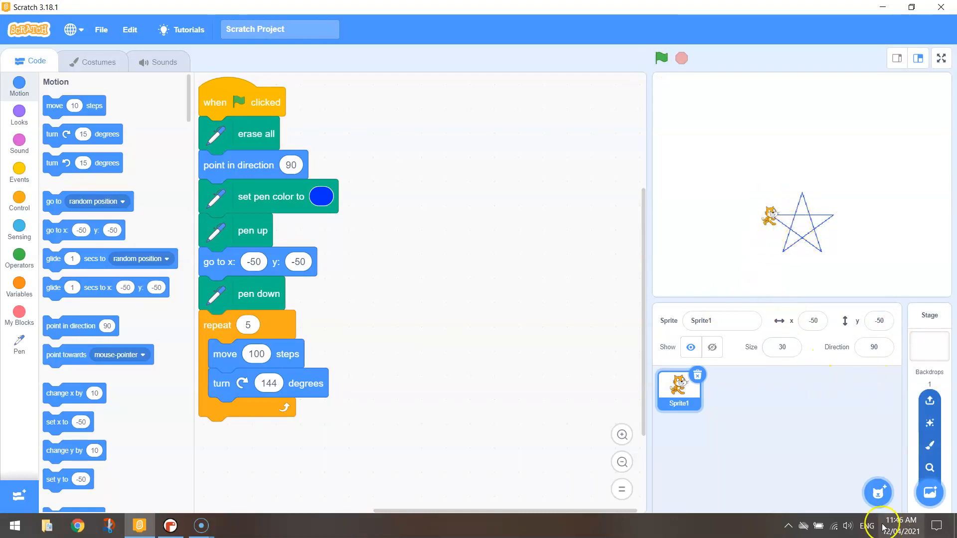
mouse_move(728, 522)
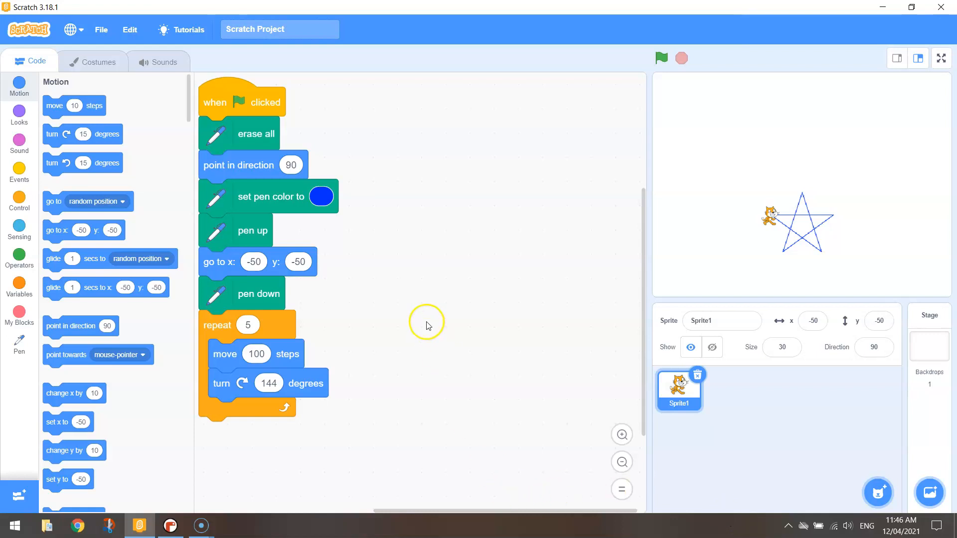
Step: Duplicate the star script and end the original by broadcasting a new 'Star Finished' message
right_click(226, 99)
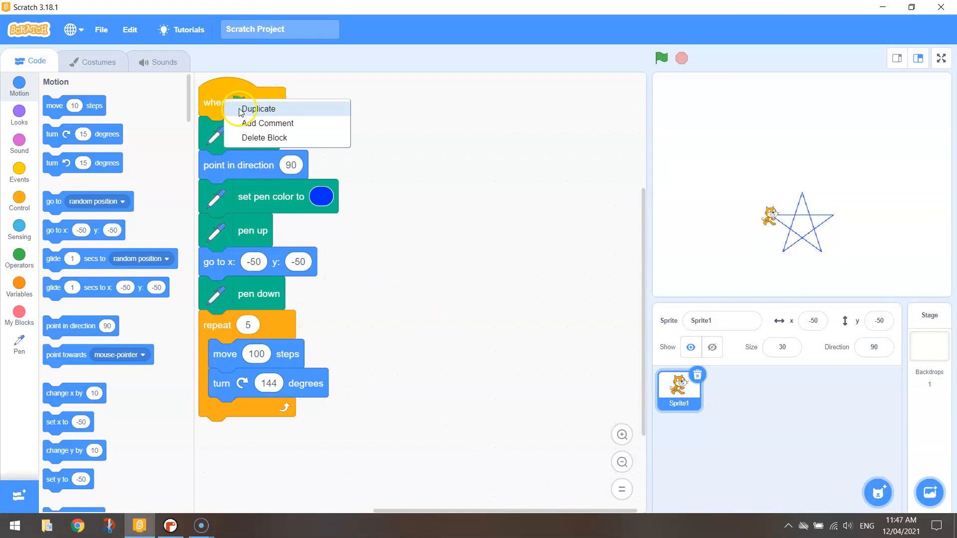
left_click(259, 109)
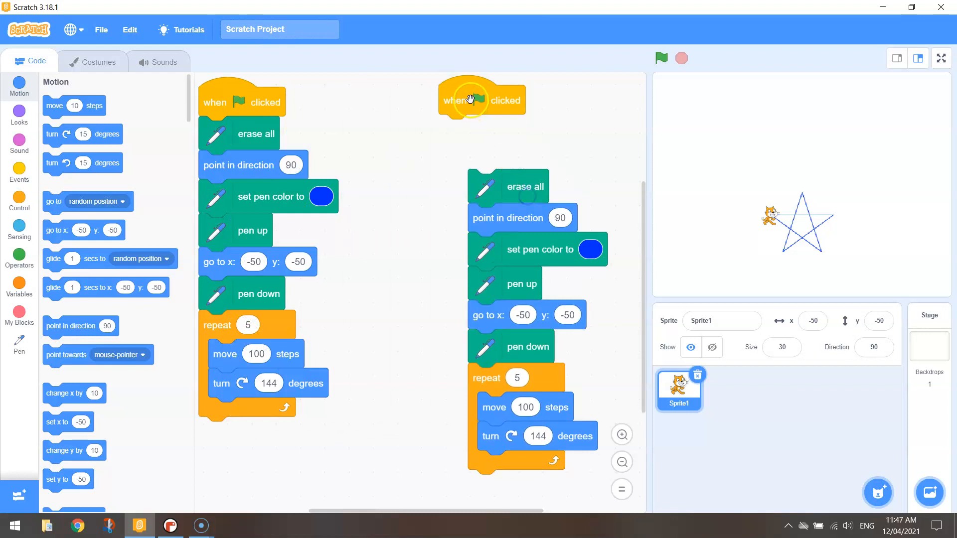
mouse_move(663, 177)
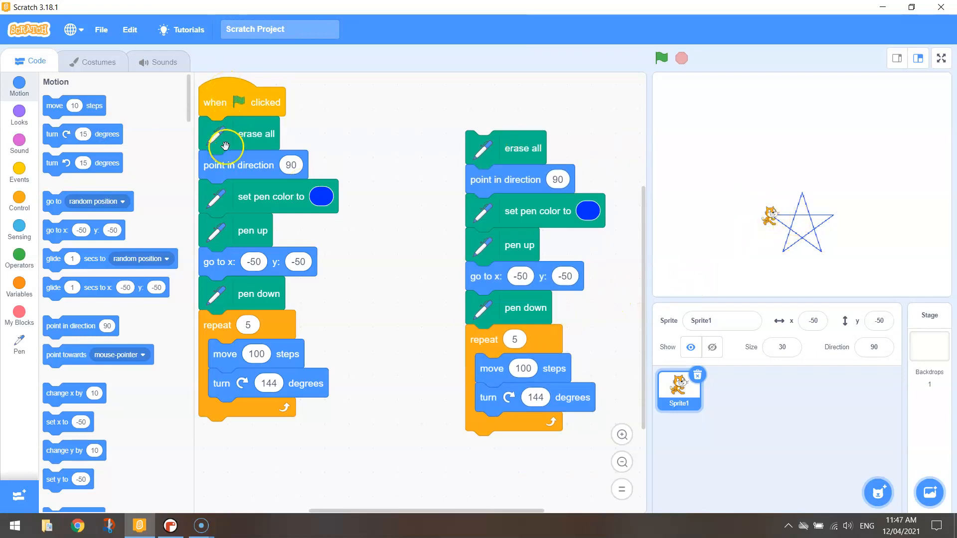
left_click(19, 173)
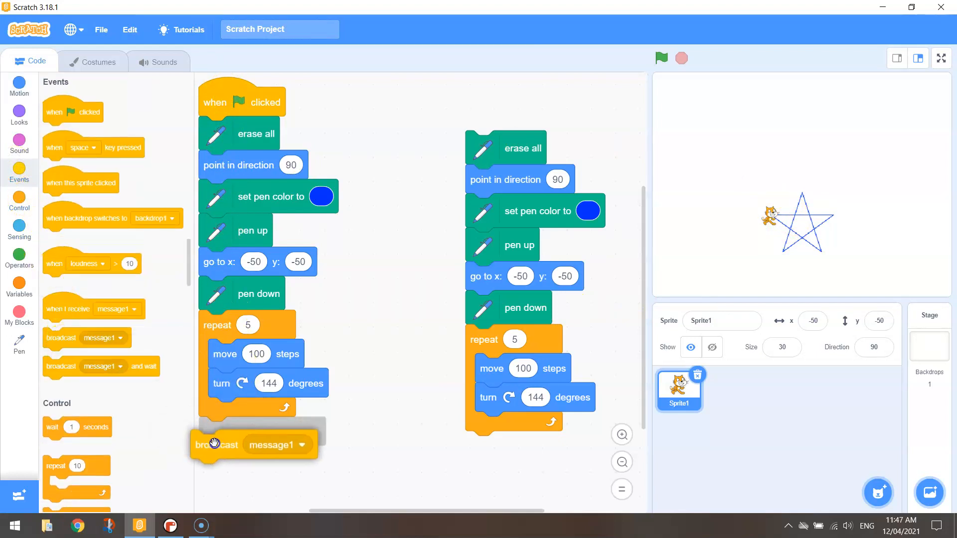
left_click(267, 460)
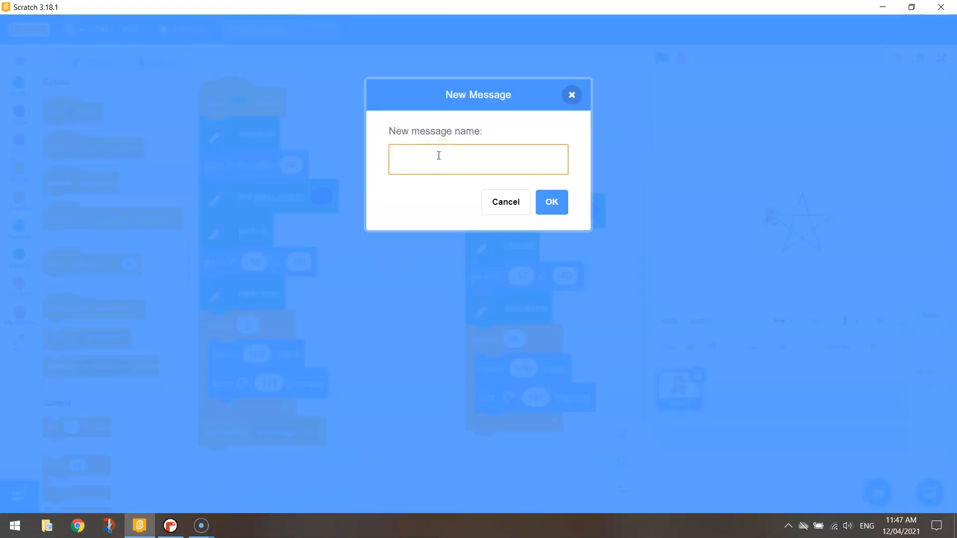
type("Star Finish")
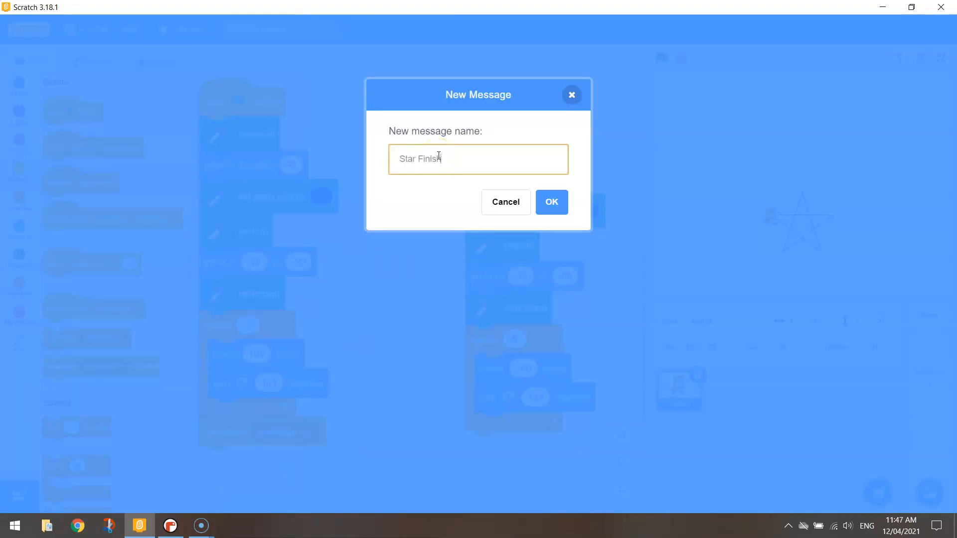
left_click(551, 202)
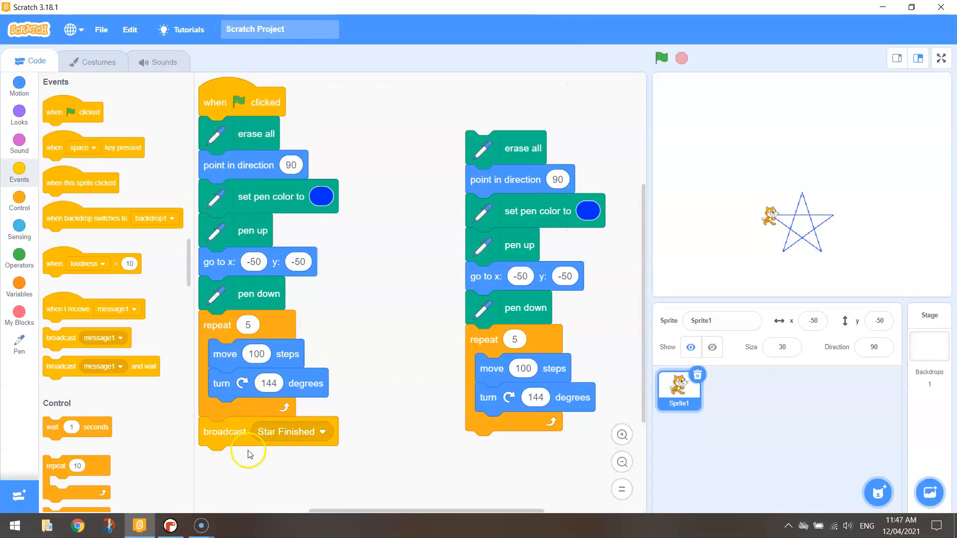
mouse_move(103, 300)
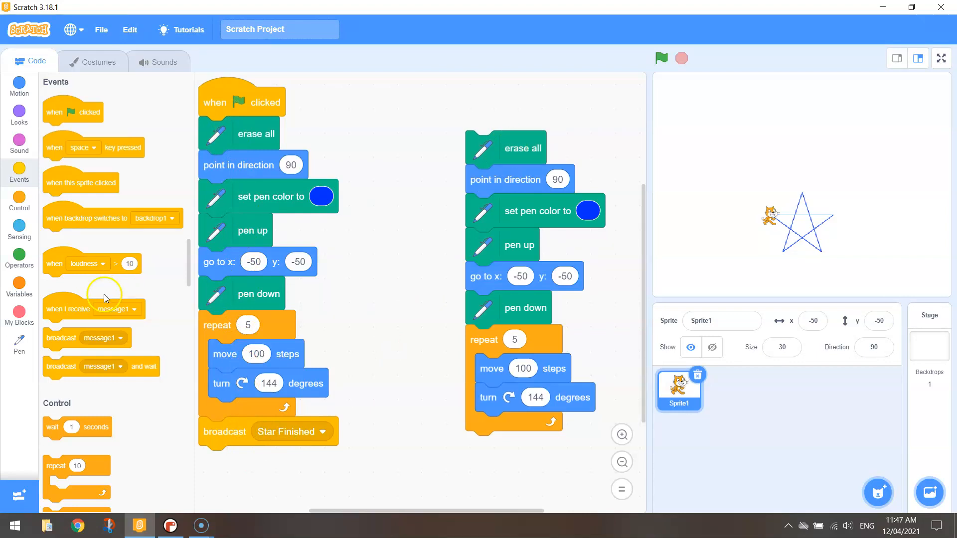
Step: Start the copy on receiving 'Star Finished', with a red pen starting at x 50, y 50
scroll("down", 3)
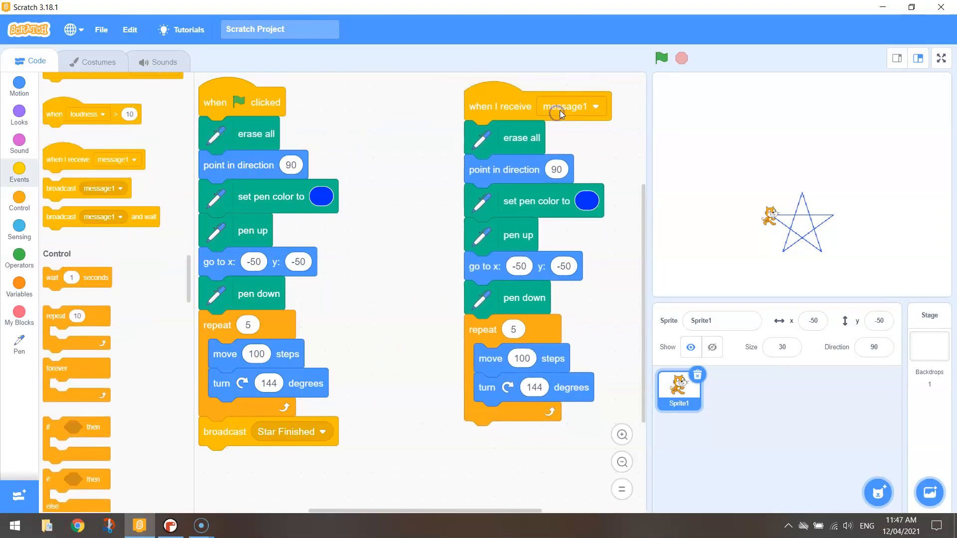
left_click(571, 105)
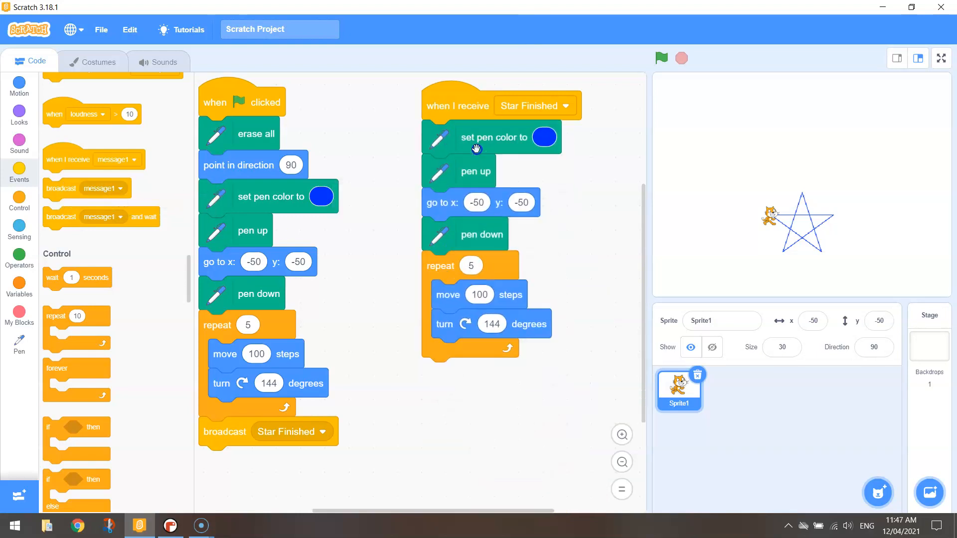
left_click(543, 137)
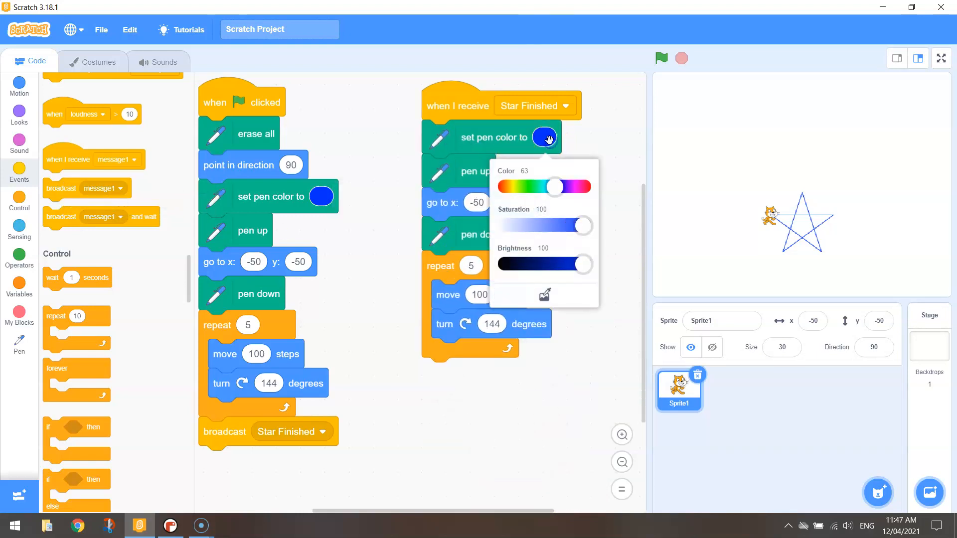
left_click_drag(552, 187, 583, 187)
type("50")
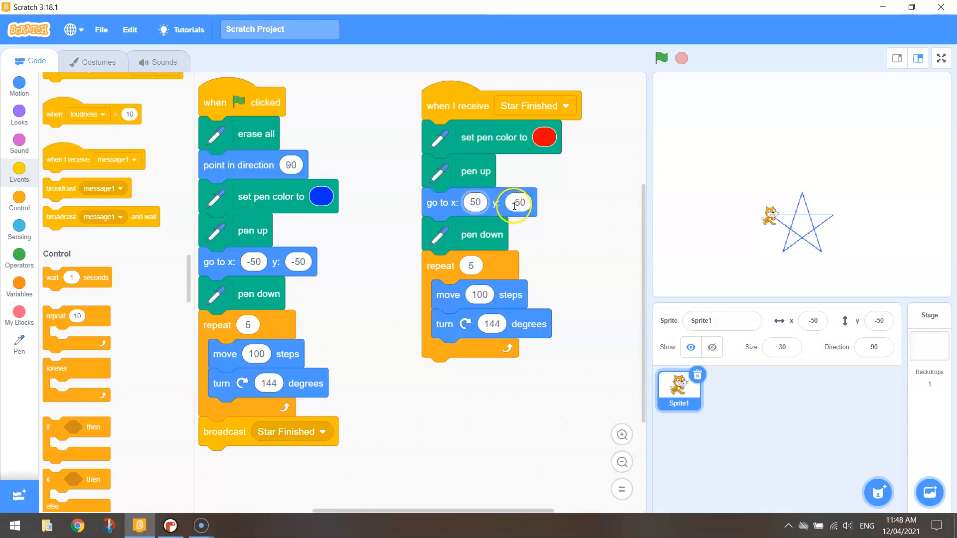
left_click(517, 202)
type("50")
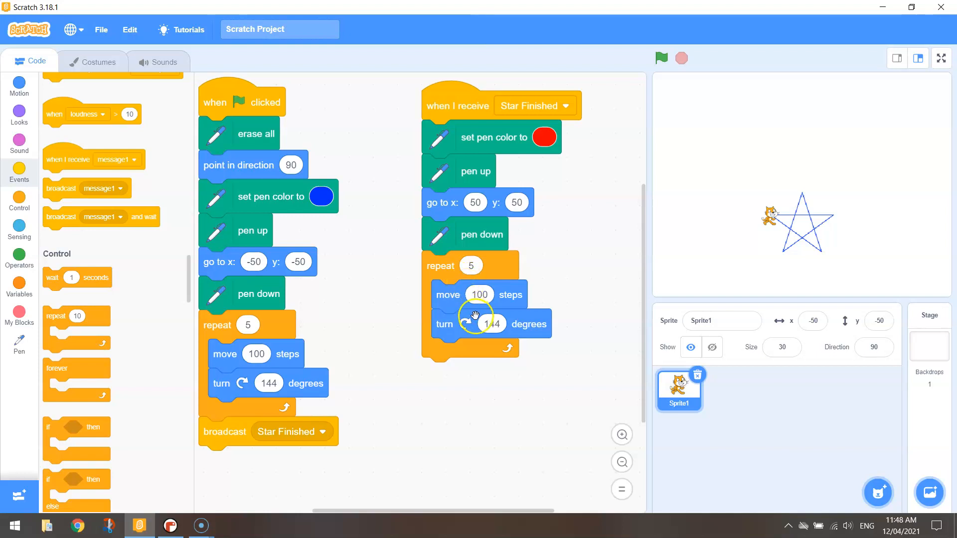
mouse_move(652, 87)
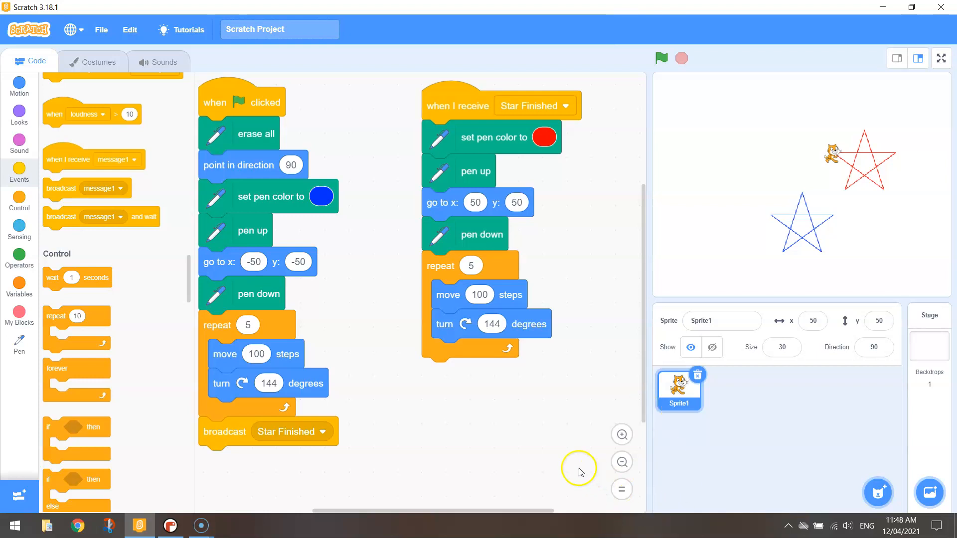
mouse_move(596, 427)
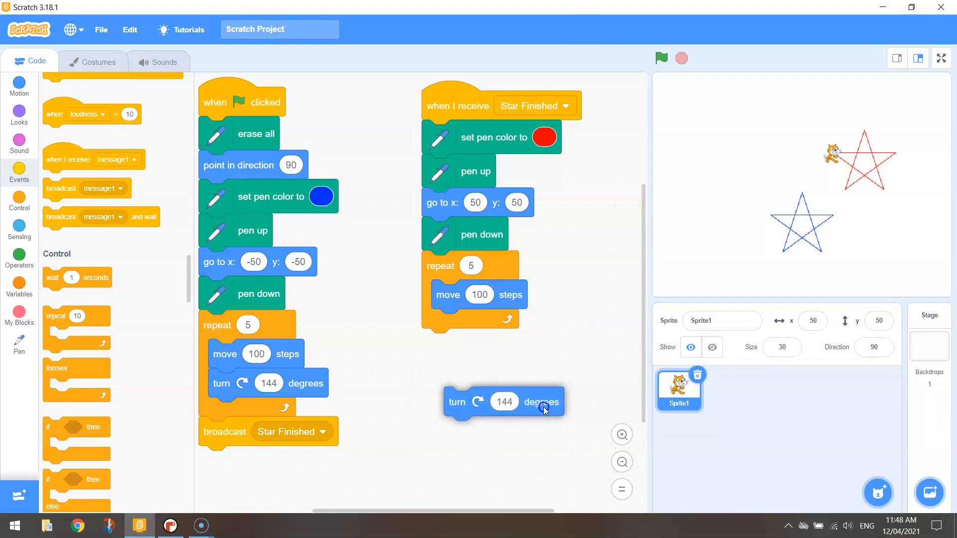
Step: Replace the red loop's right turn with 'turn left 144 degrees' and rerun both stars
right_click(504, 402)
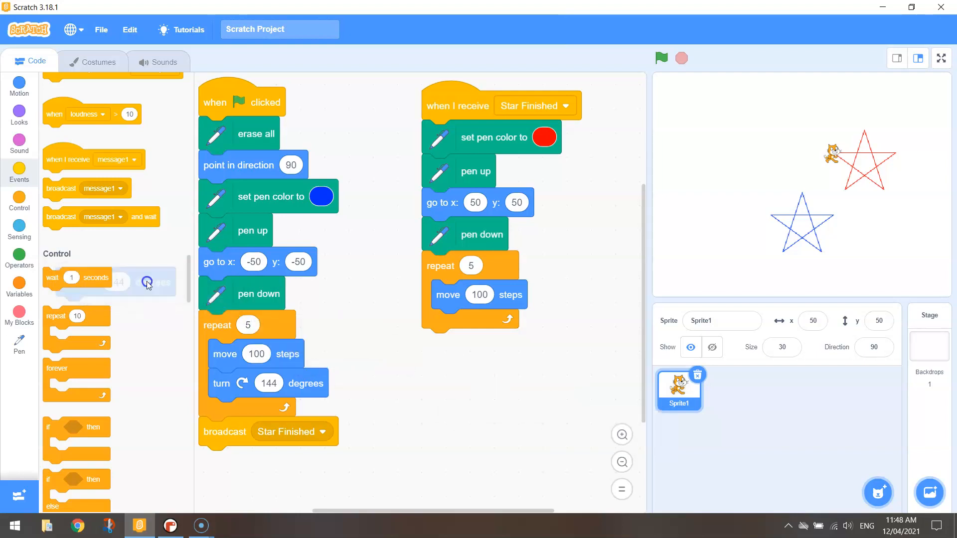
left_click(18, 86)
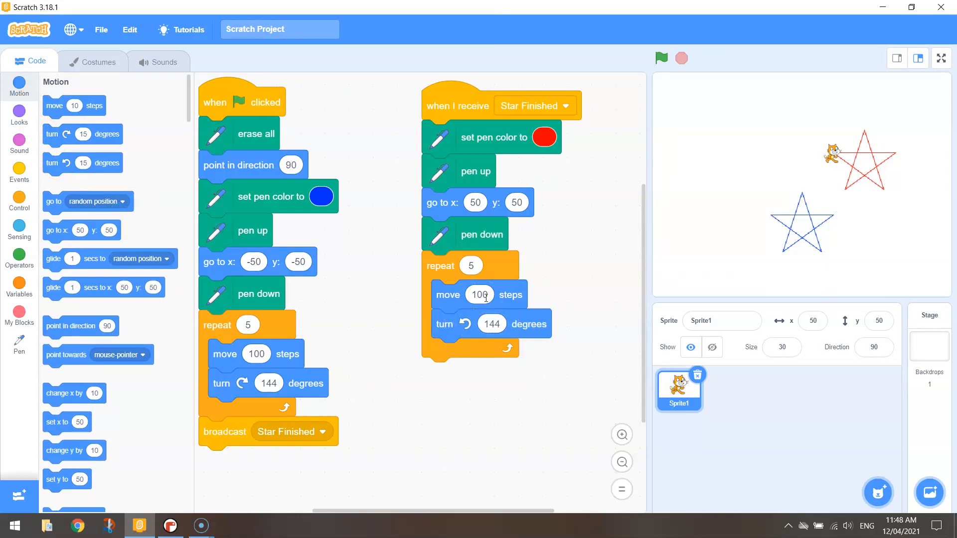
left_click(660, 58)
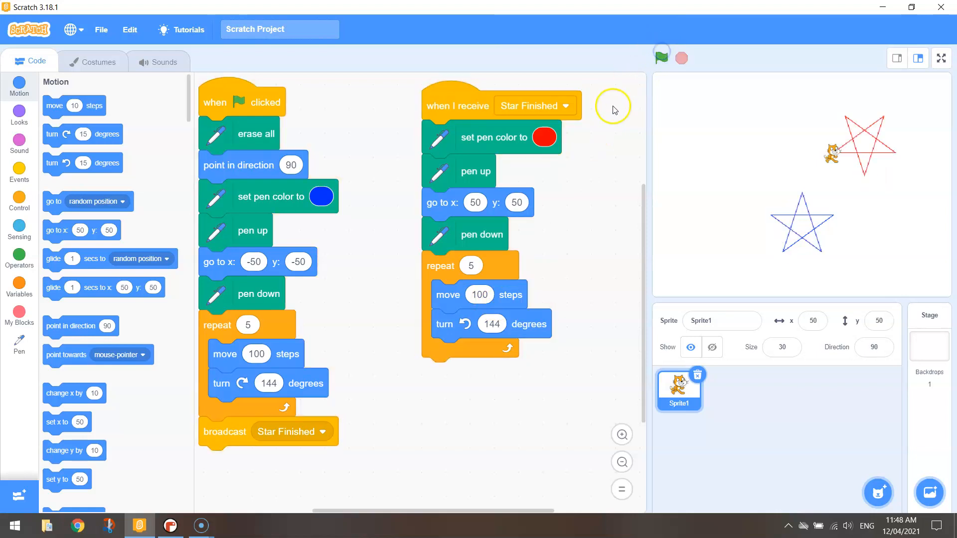
mouse_move(866, 181)
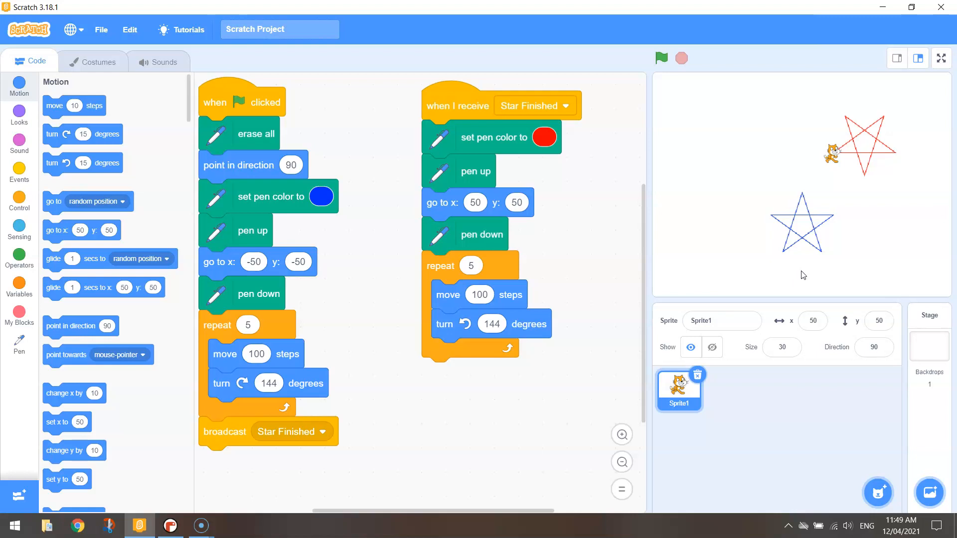
left_click(169, 525)
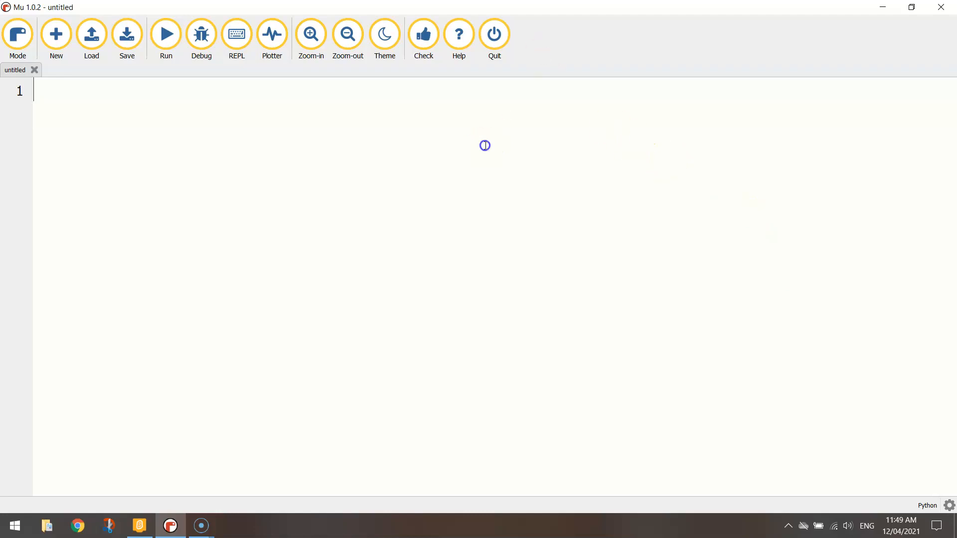
Step: Import turtle and add a '# Blue Star' comment line
type("from turtle import *")
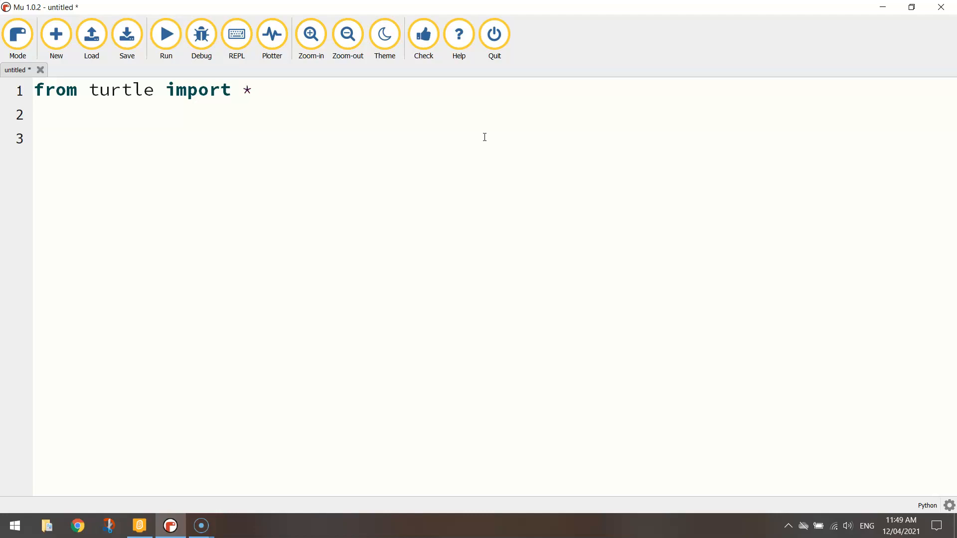
type("# Blue Star")
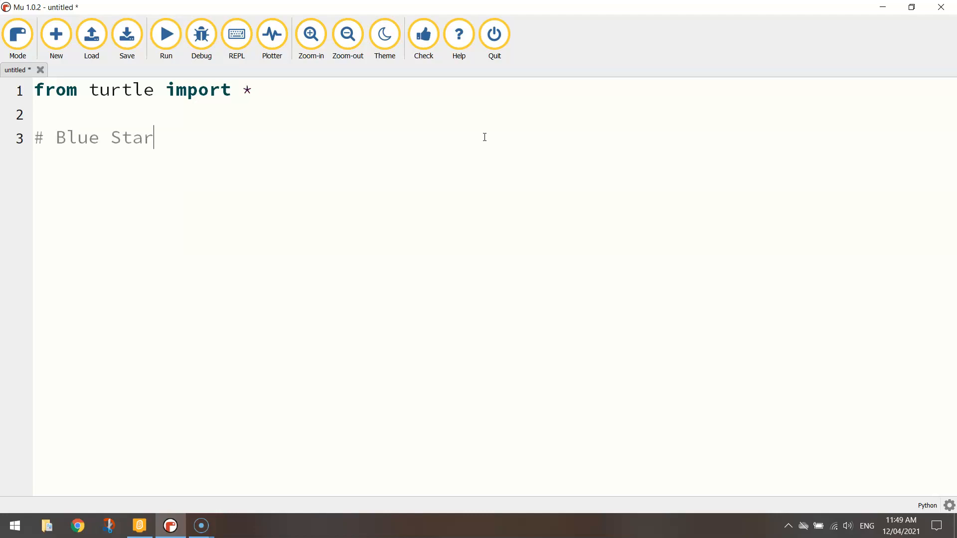
key("enter")
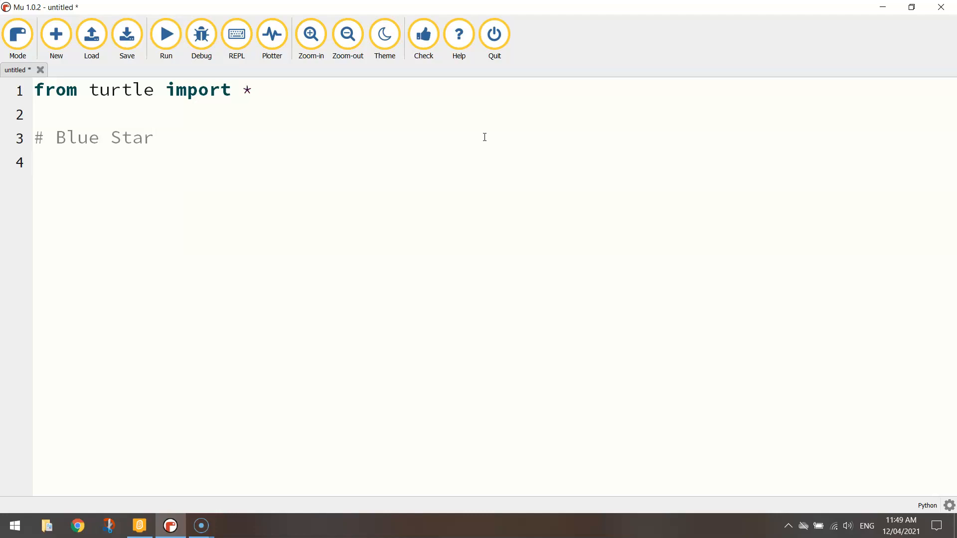
Step: Write color("blue"), penup(), goto(-50, -50) and pendown() on separate lines
type("co")
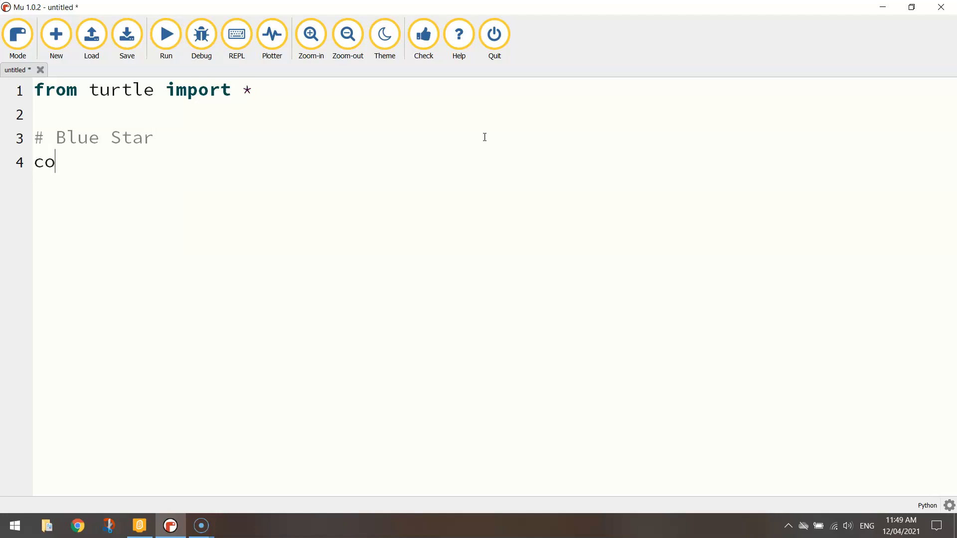
type("lor(\"blue")
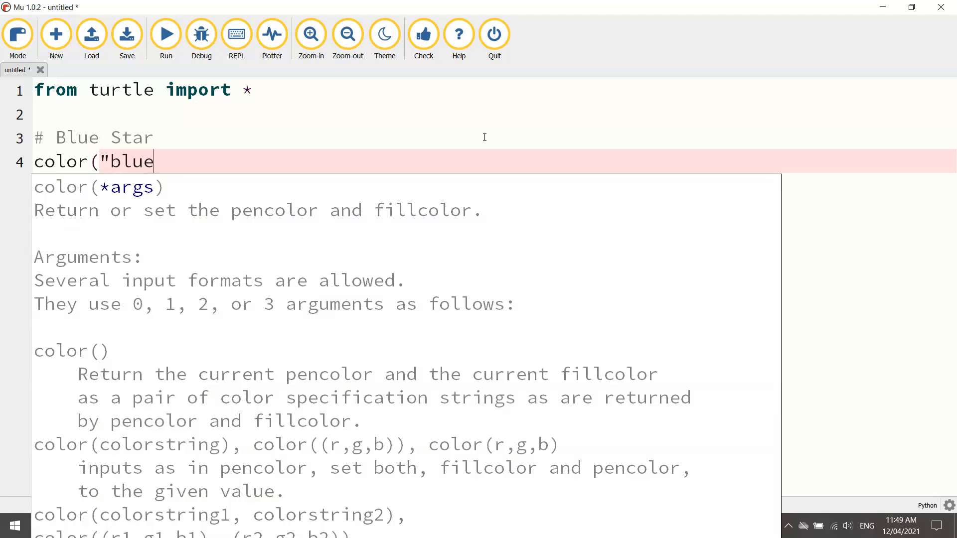
type("\")")
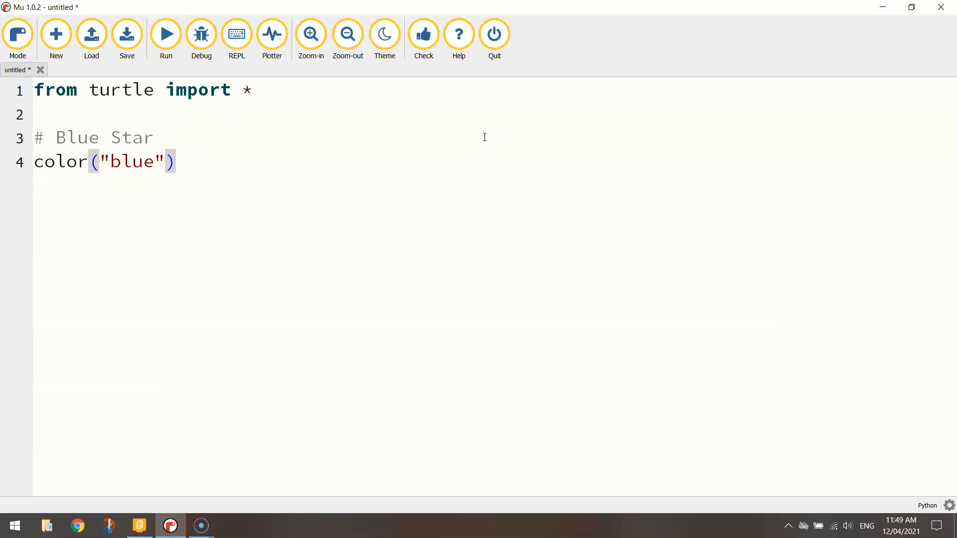
type("penup(")
type("goto(")
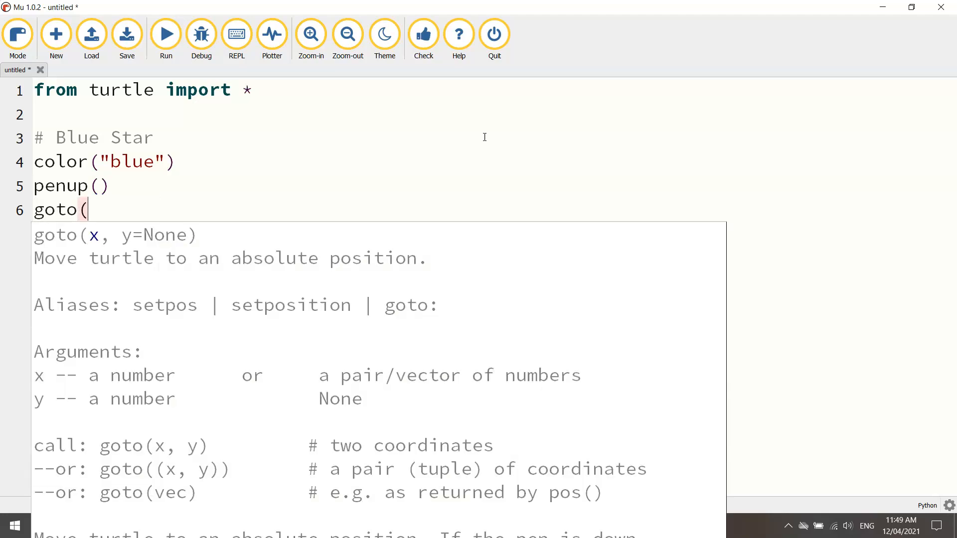
type("-50,")
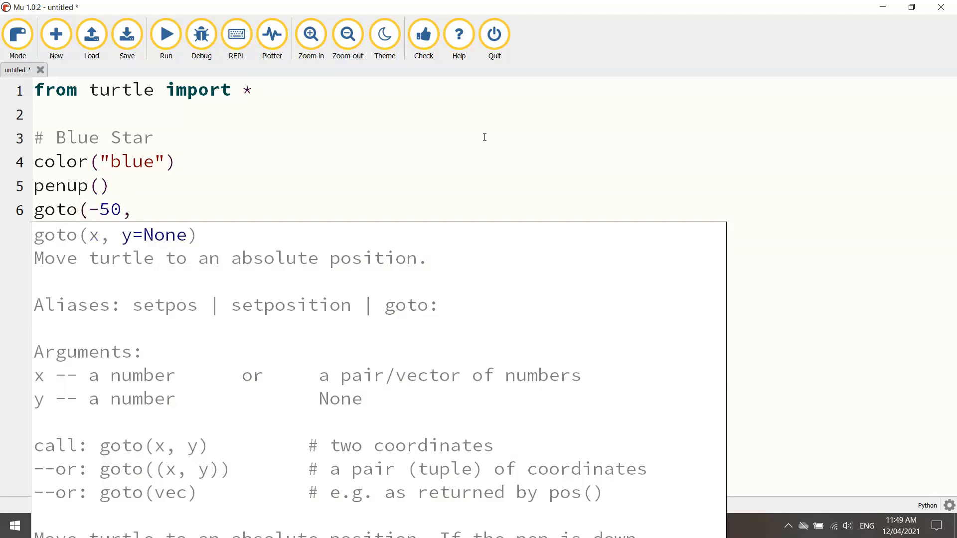
type("-50)")
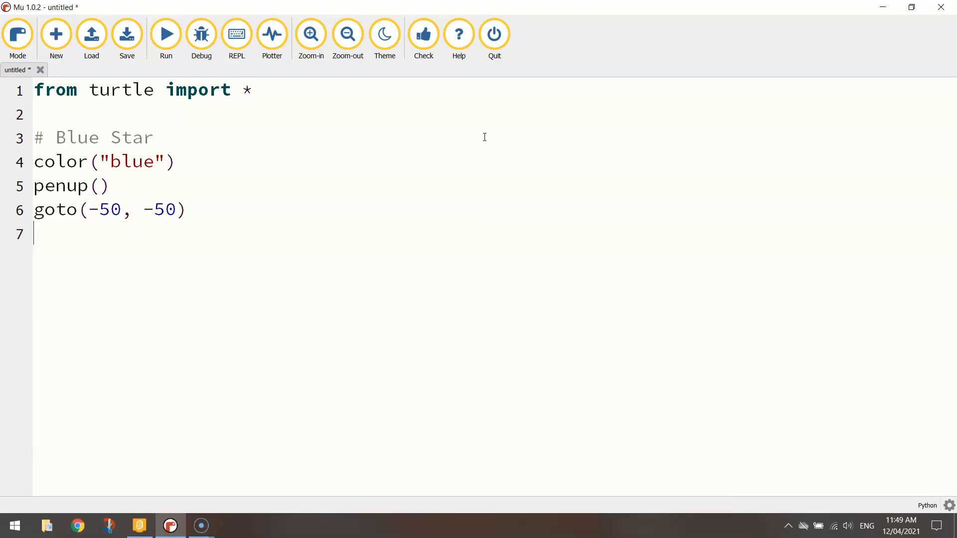
type("pendown()")
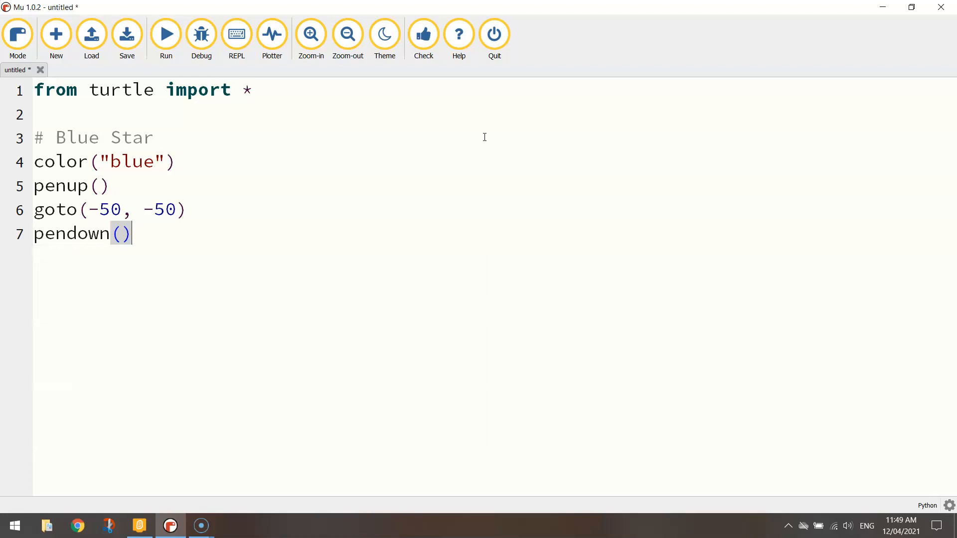
key("enter")
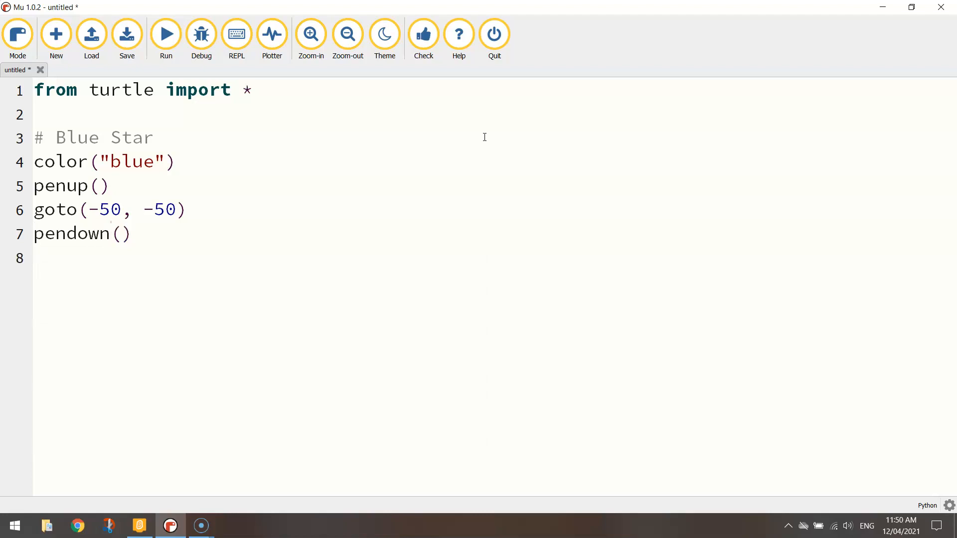
Step: Write a 'for i in range(5):' loop whose body is forward(100) and right(144)
type("for i")
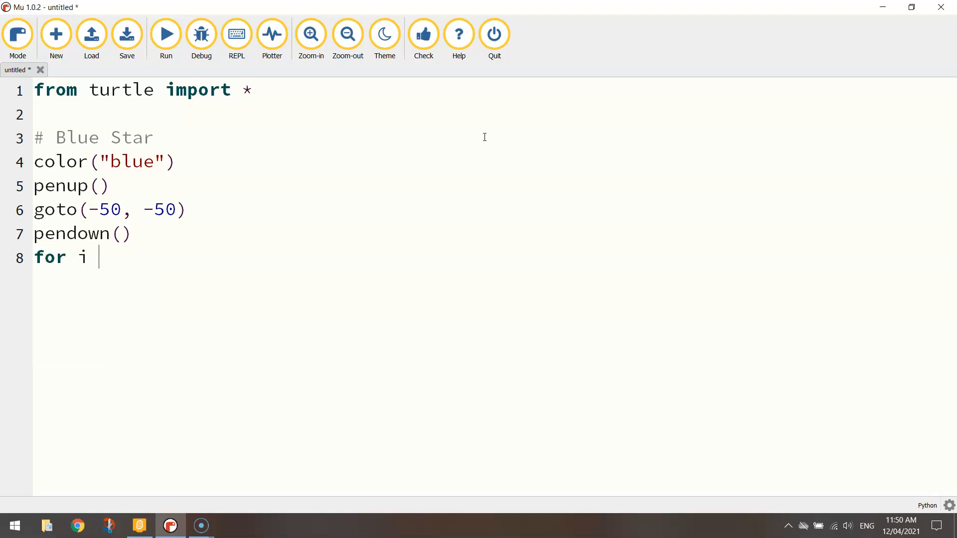
type("in range(")
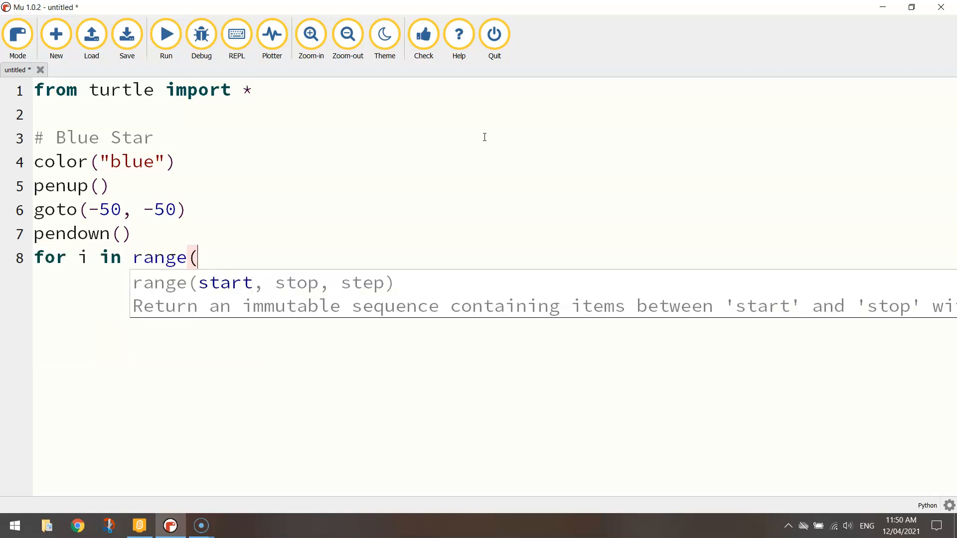
type("5):")
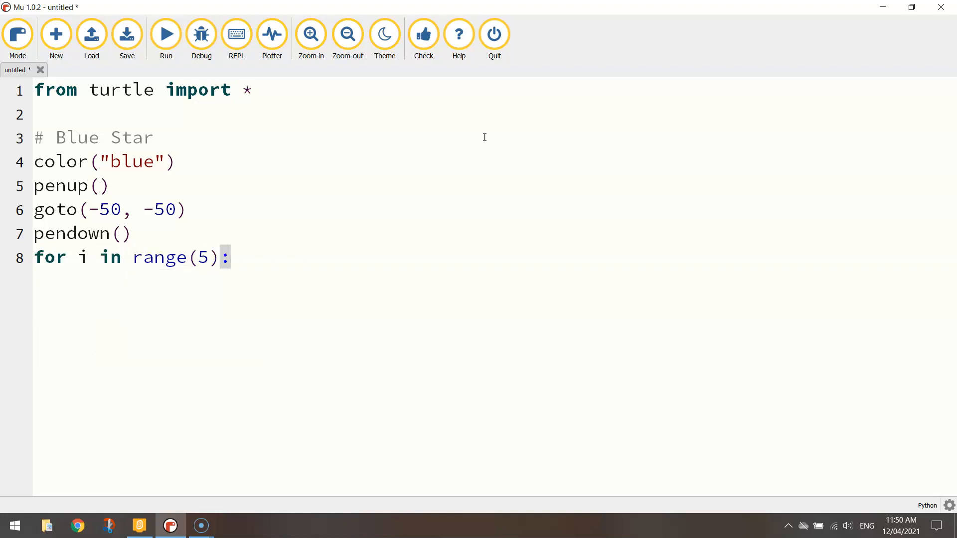
key("enter")
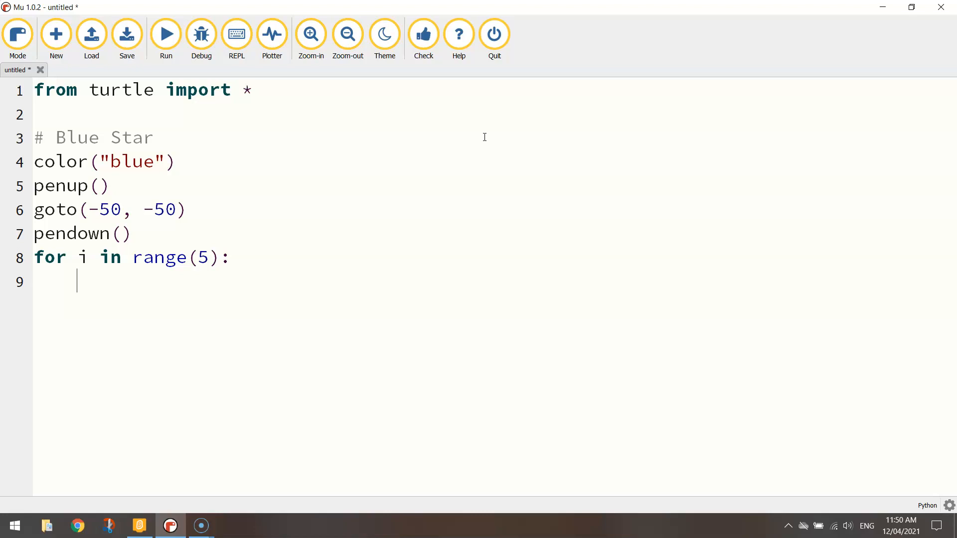
type("for")
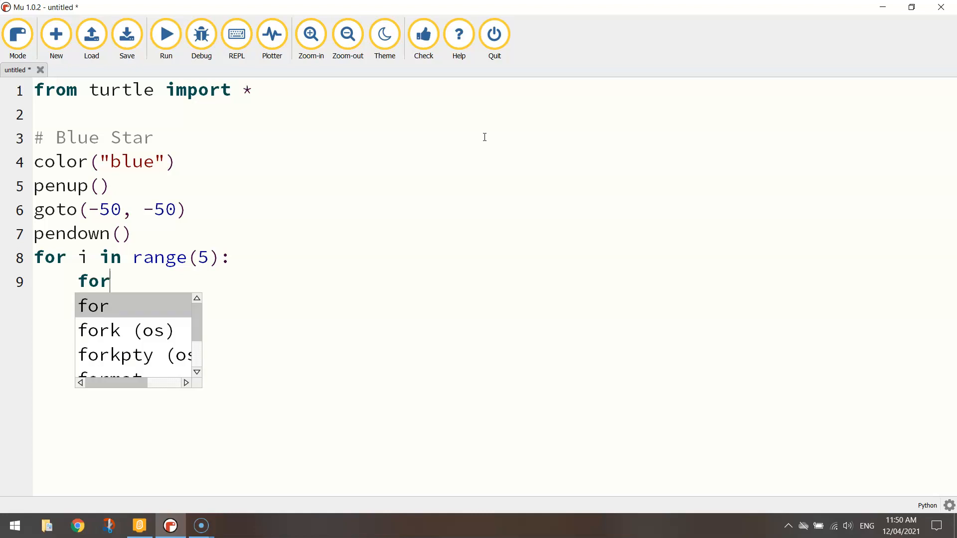
key("alt+tab")
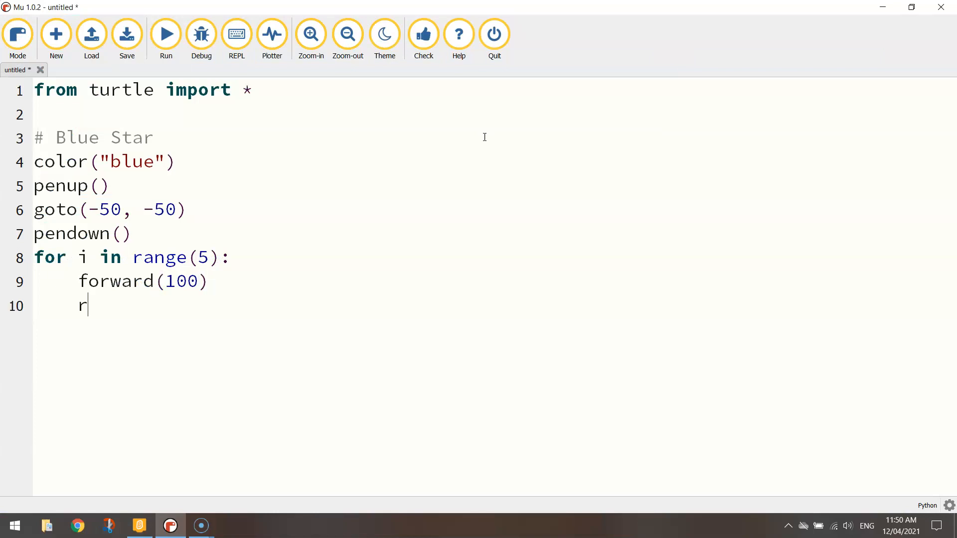
type("ight")
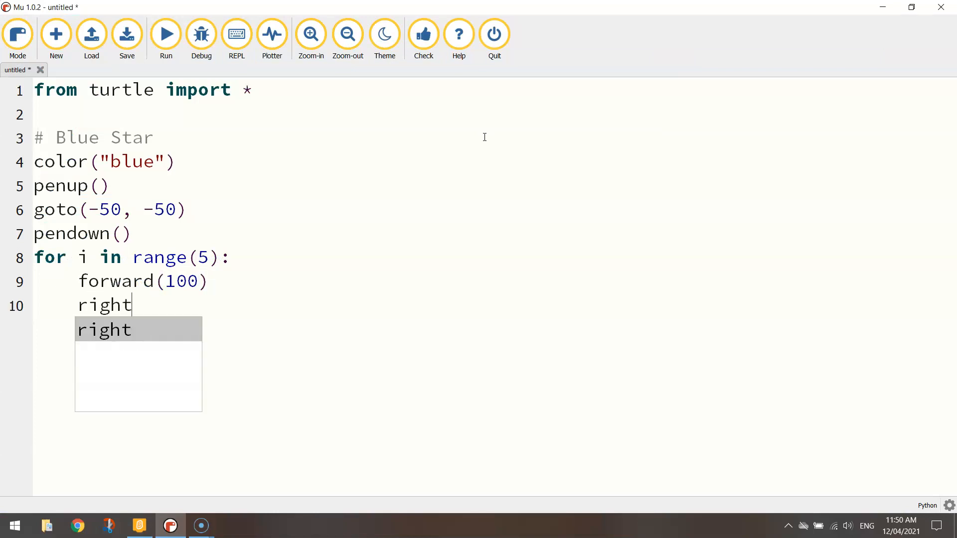
type("(144)")
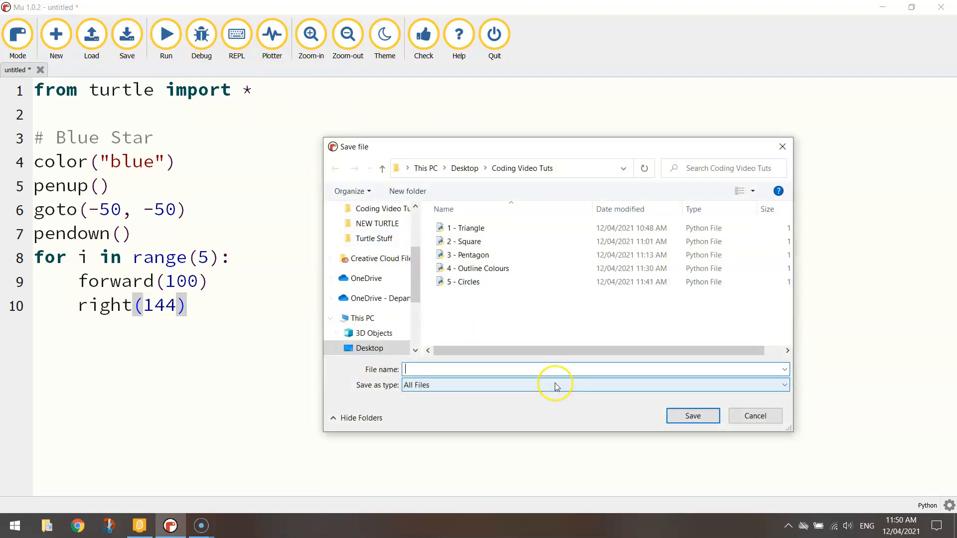
Step: Save the program as '6 - Stars' and run it to draw the blue star outline
type("6 - Stars")
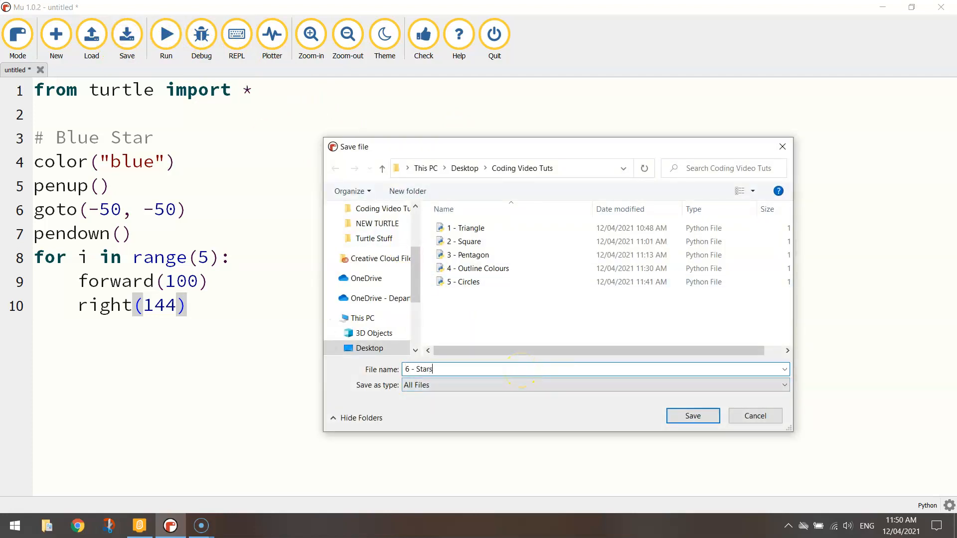
left_click(693, 416)
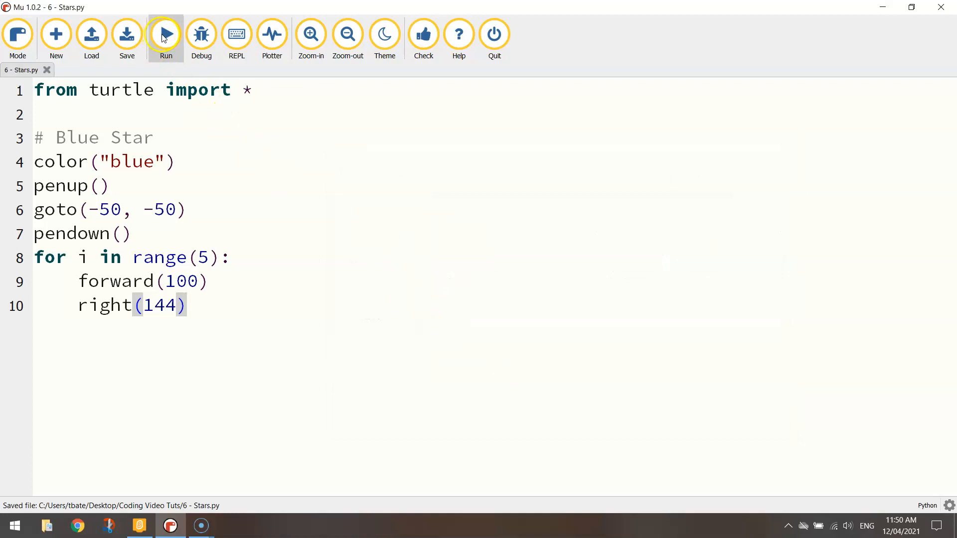
left_click(165, 33)
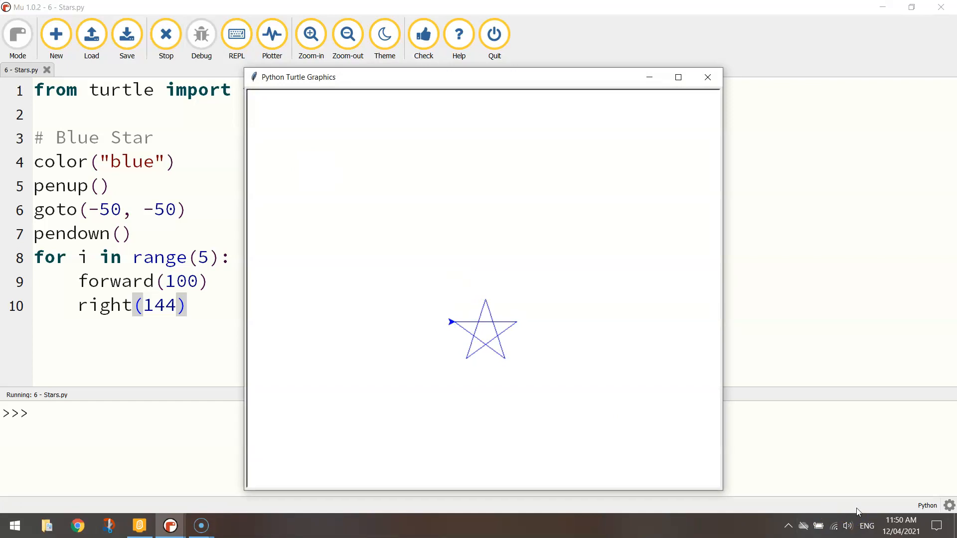
mouse_move(422, 424)
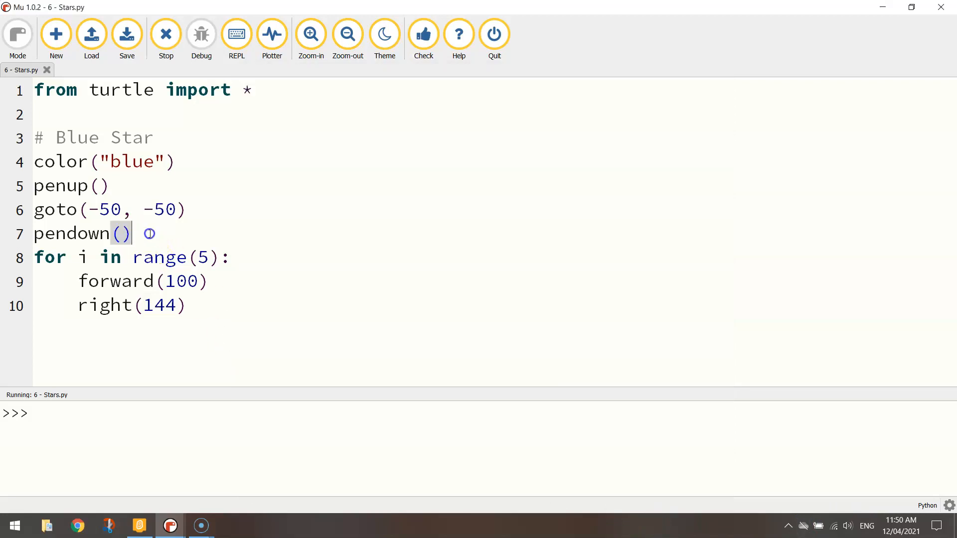
Step: Wrap the Blue Star for loop in begin_fill() and end_fill(), review the lines, and run
type("begin_fill(")
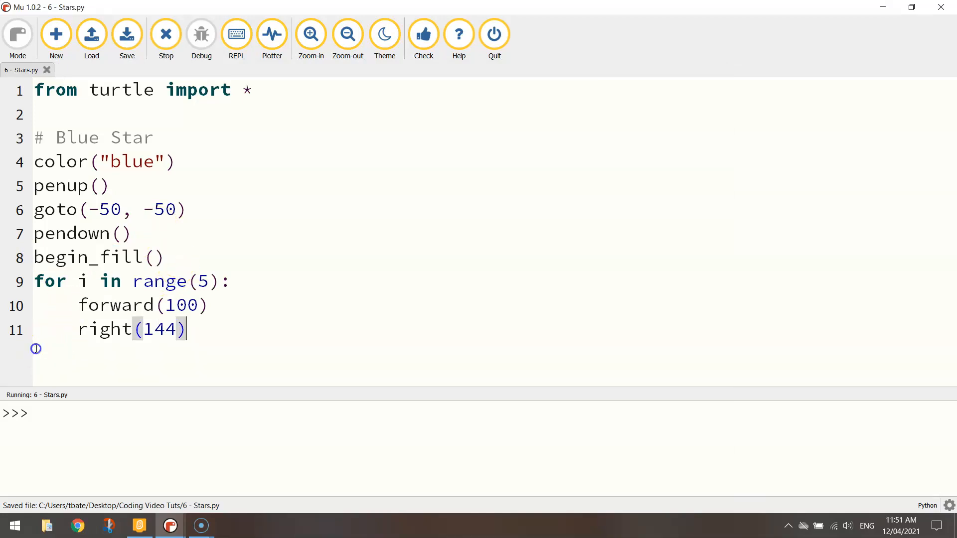
key("Return")
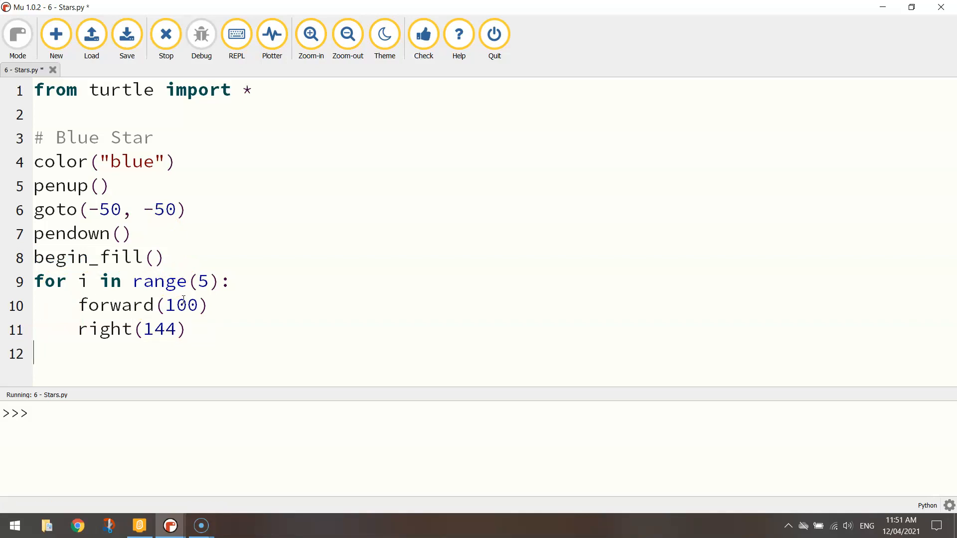
type("end_fill()")
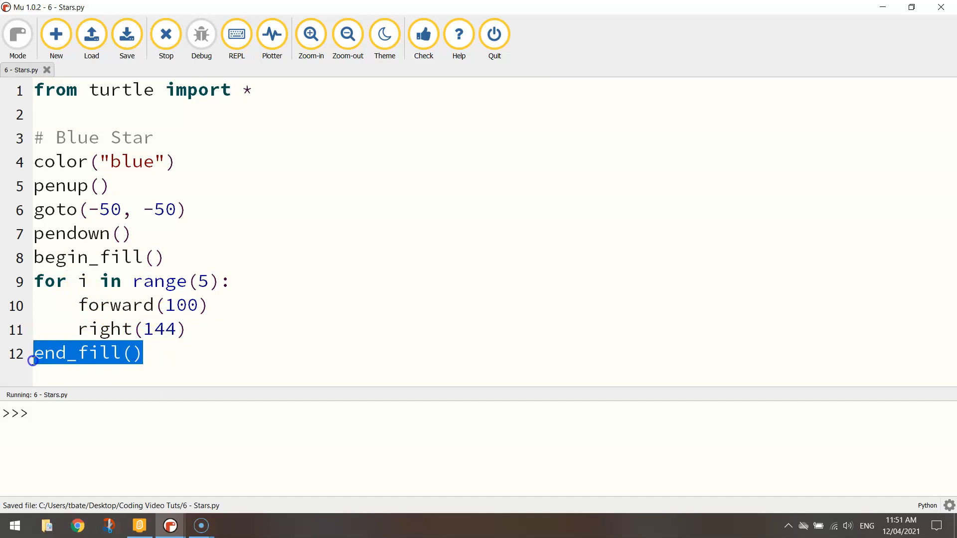
mouse_move(49, 329)
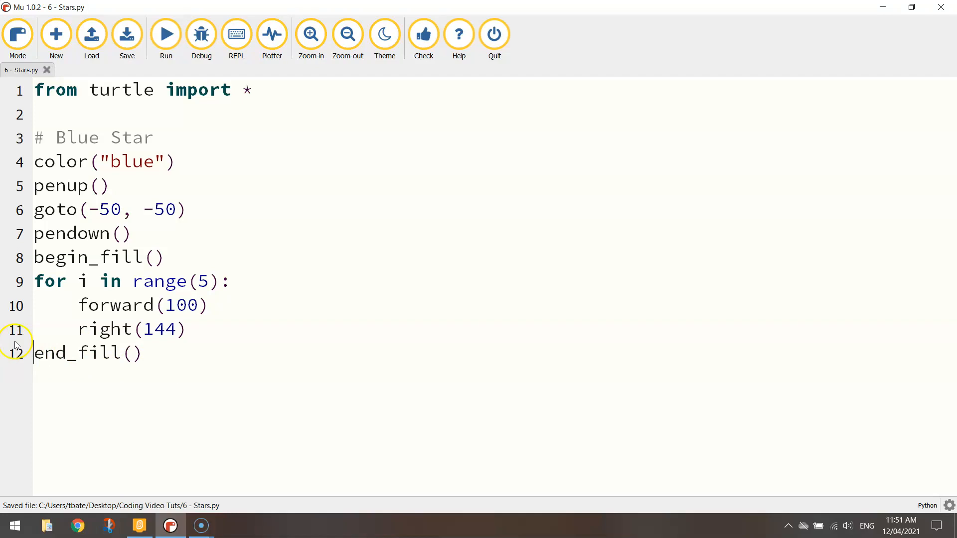
left_click_drag(78, 305, 186, 330)
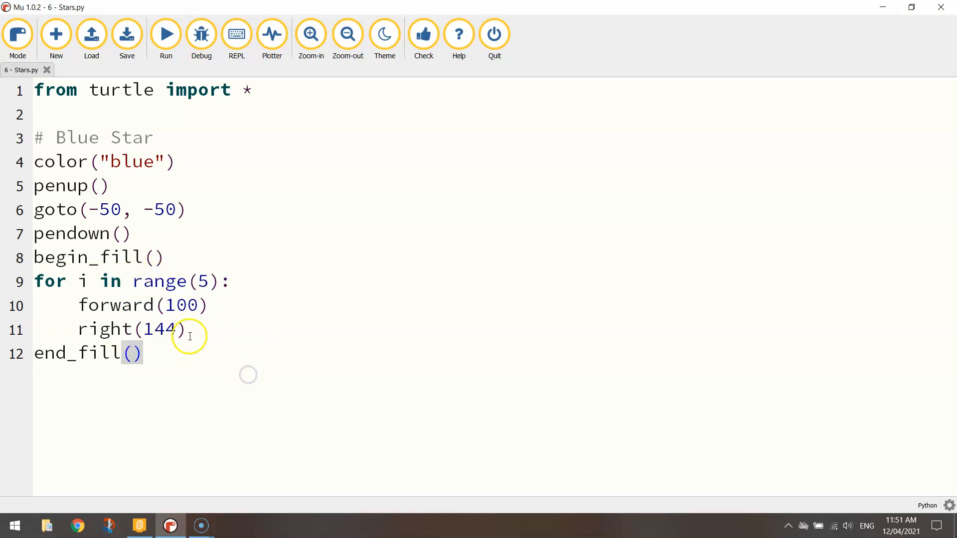
double_click(98, 257)
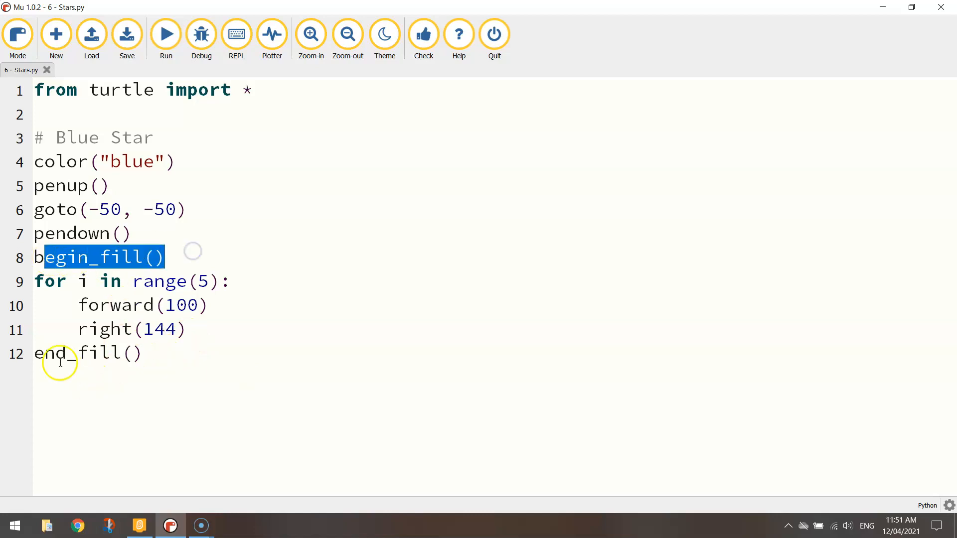
left_click(165, 33)
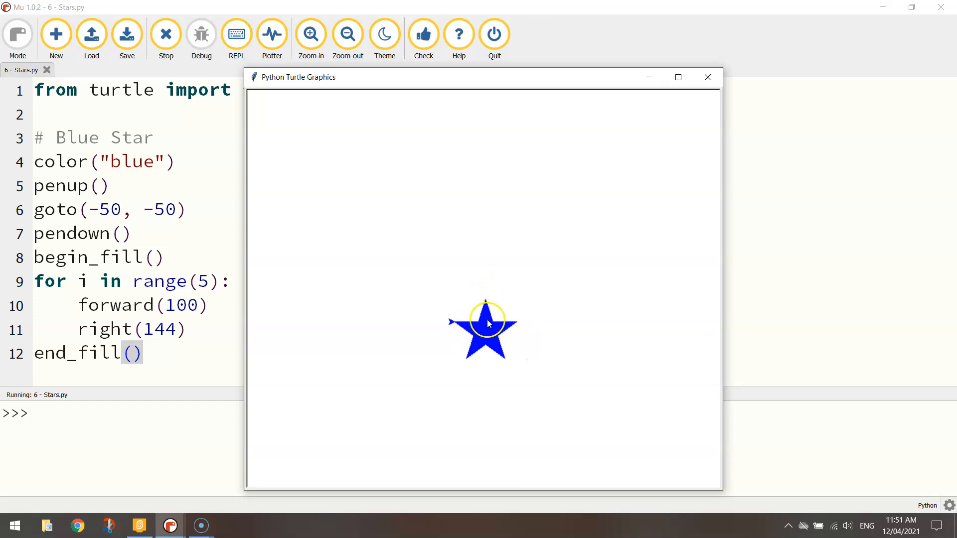
mouse_move(491, 329)
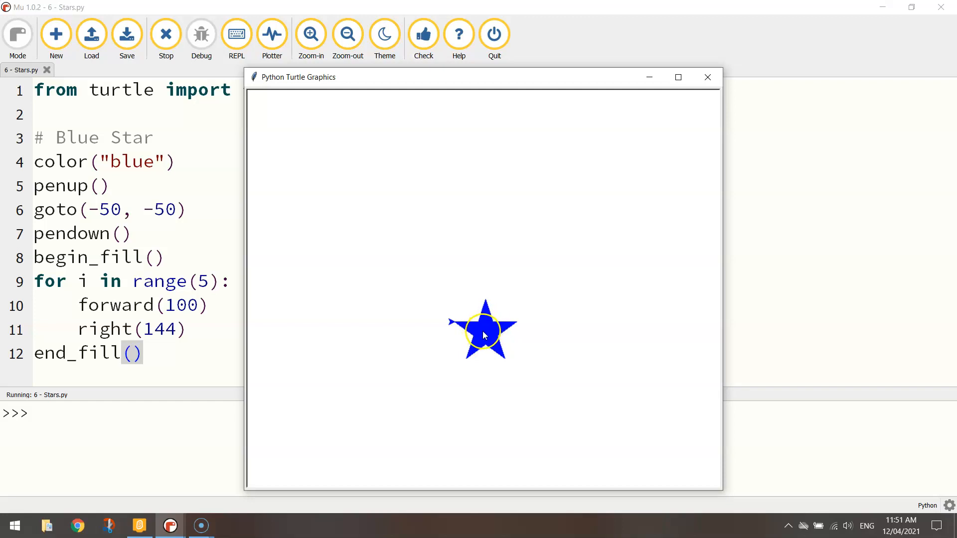
mouse_move(509, 340)
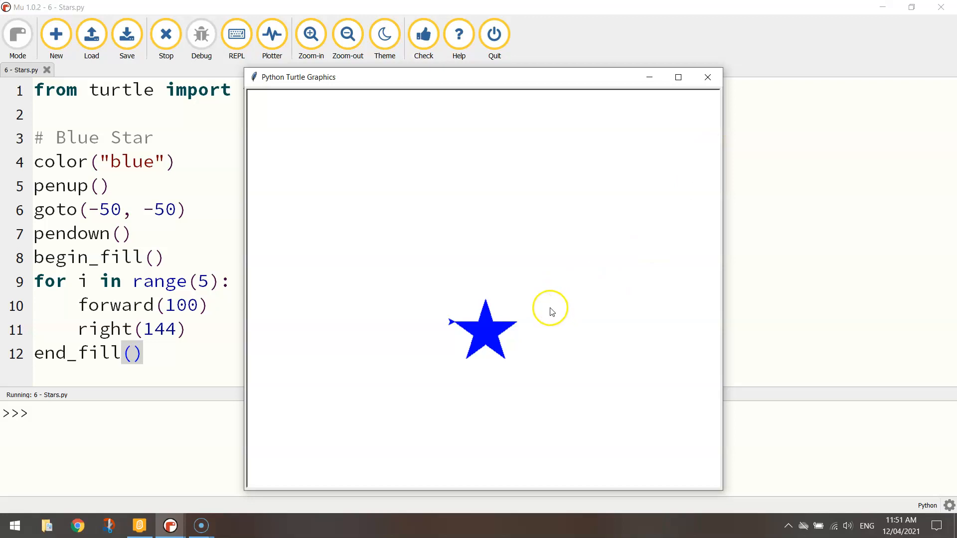
mouse_move(492, 329)
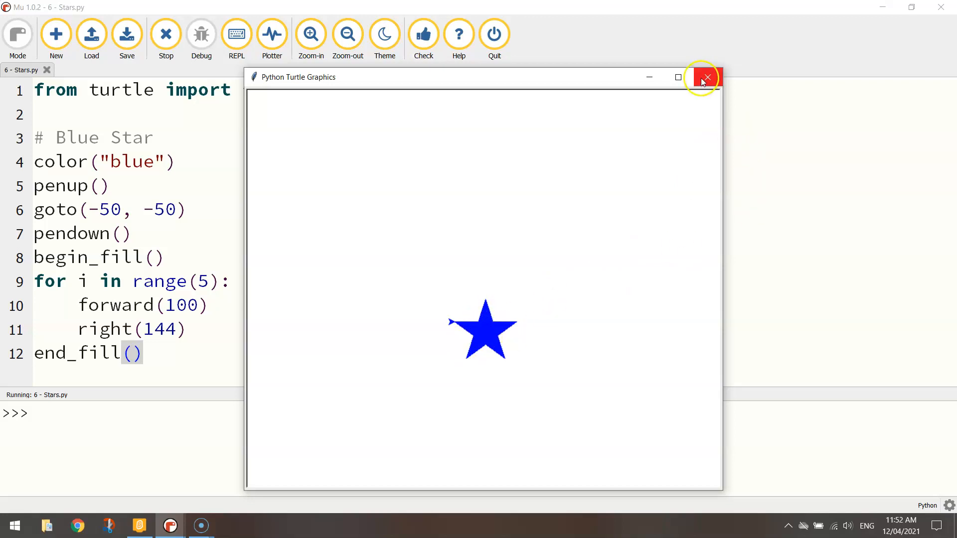
mouse_move(707, 78)
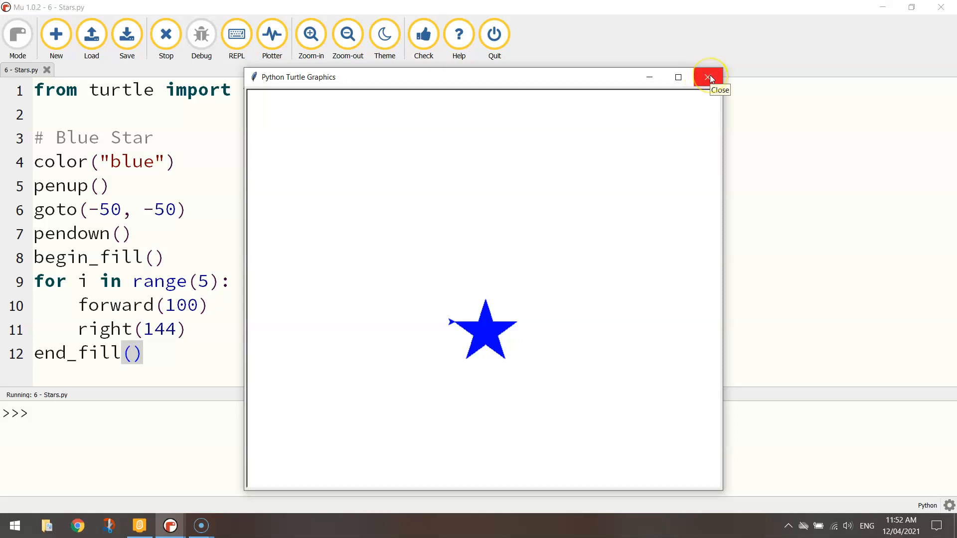
Step: Close the Python Turtle Graphics window after checking the filled blue star
left_click(709, 78)
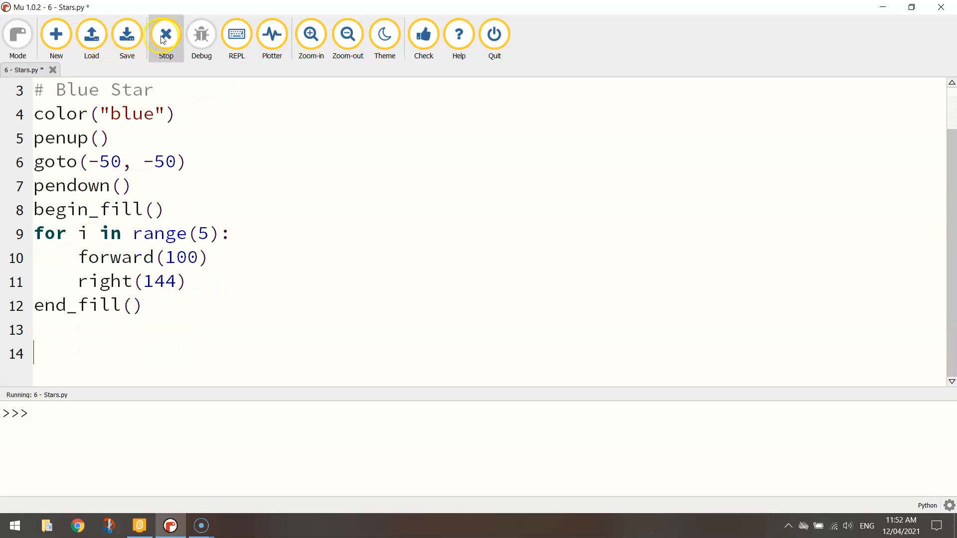
Step: Stop the program, add a '# Red Star' comment and copy the blue star lines below it
left_click(165, 34)
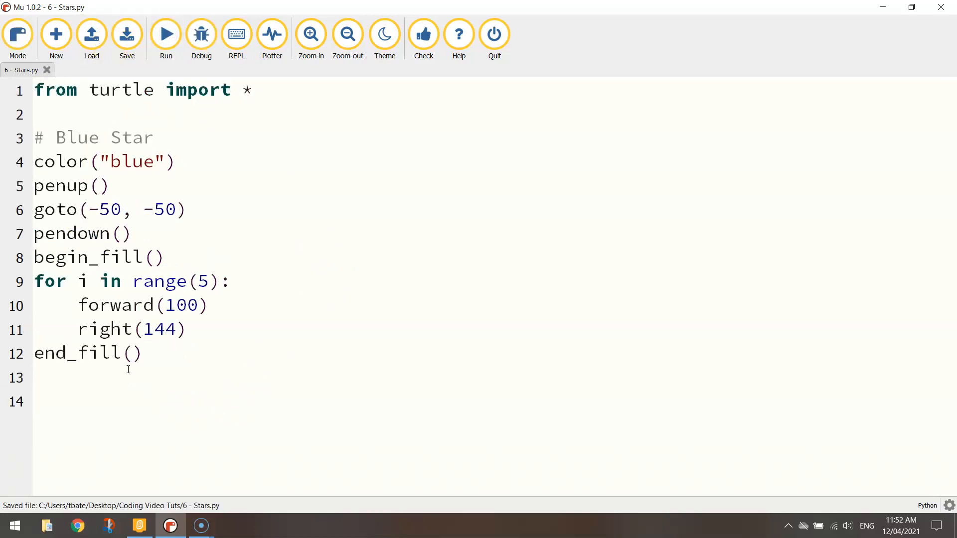
type("# Red S")
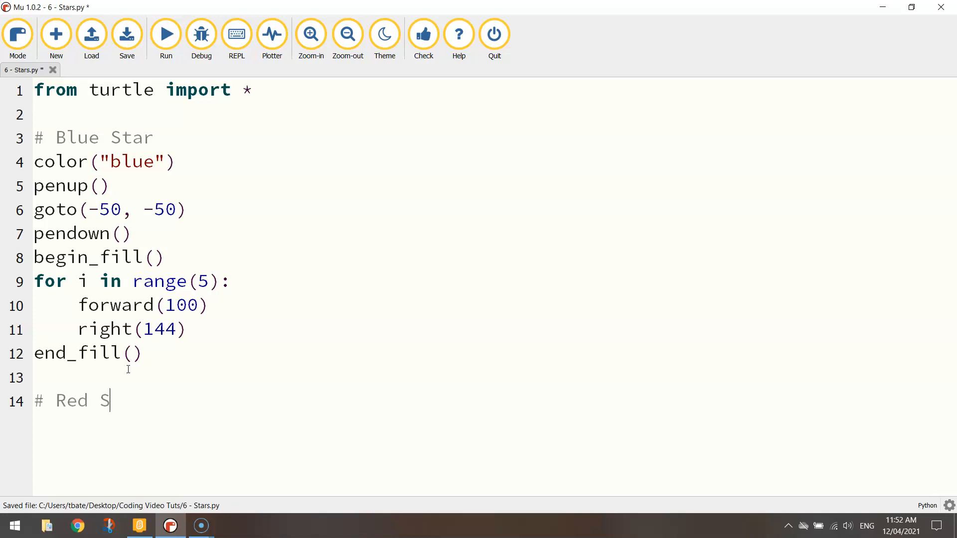
type("tar")
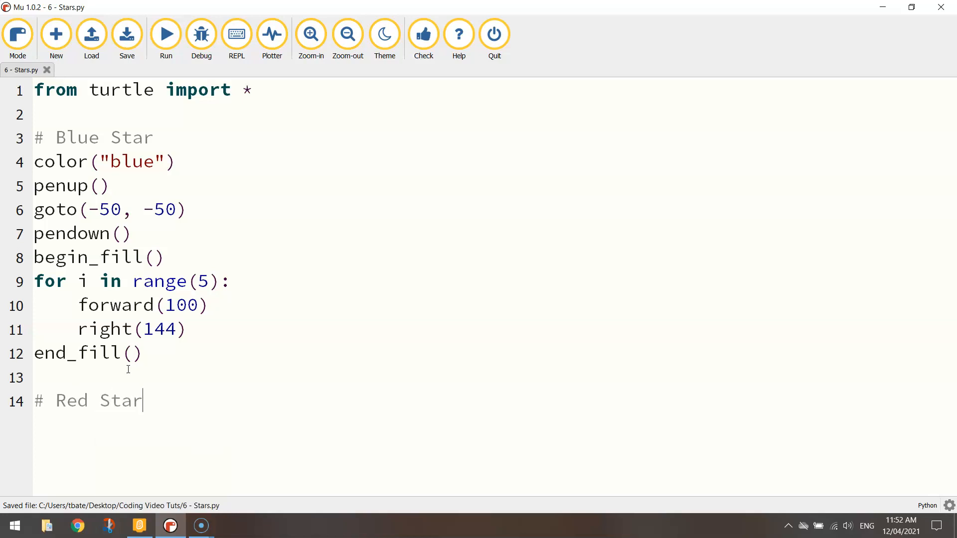
mouse_move(370, 442)
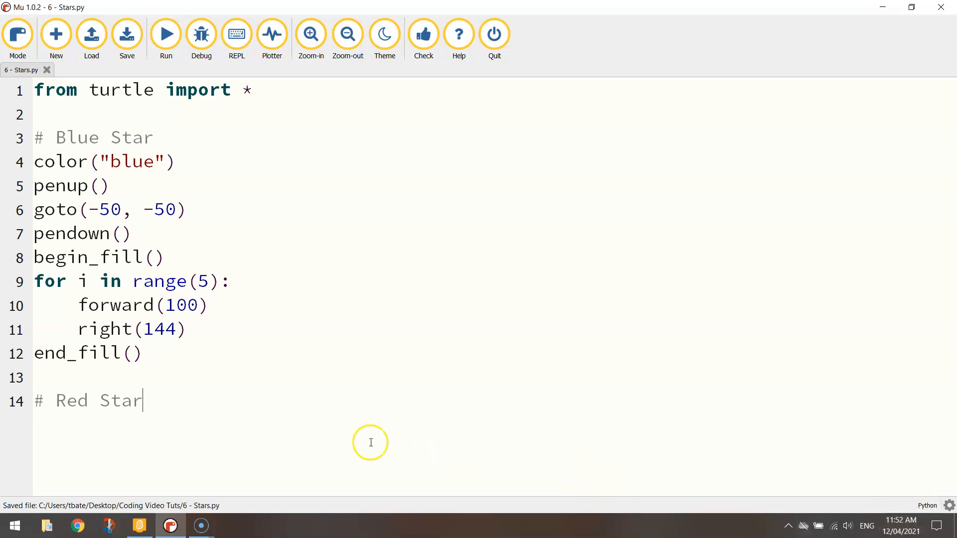
left_click_drag(34, 185, 141, 353)
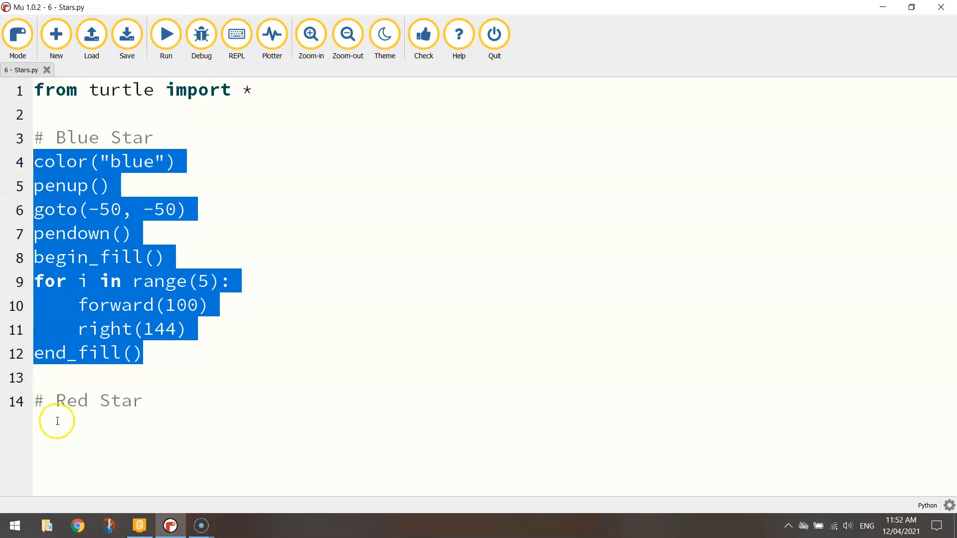
left_click(144, 401)
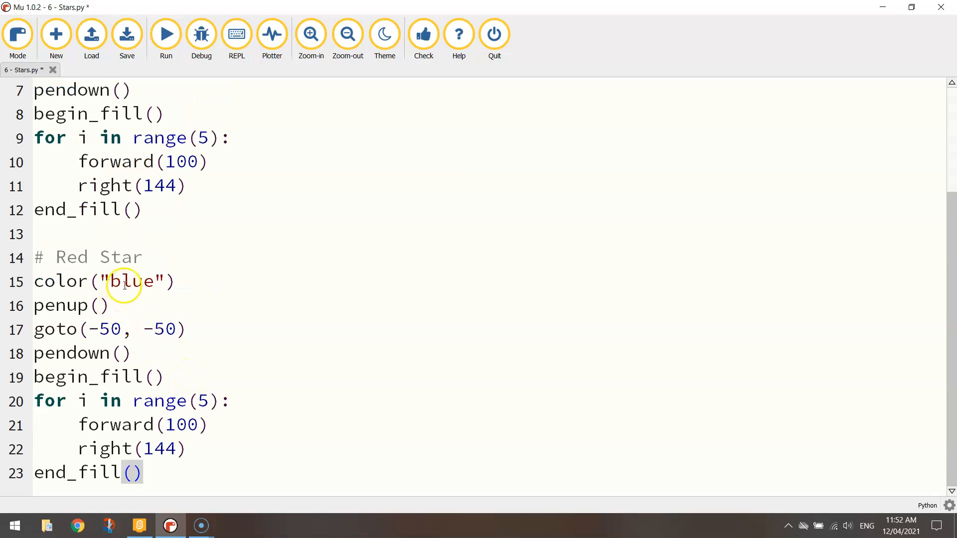
Step: Change the copied code's colour to red and its right turn to left, then run
type("red")
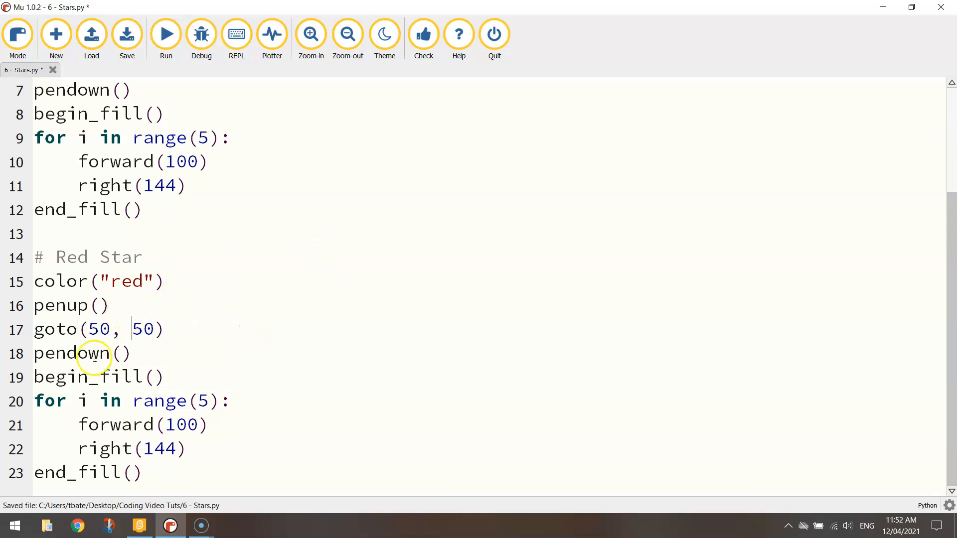
double_click(105, 449)
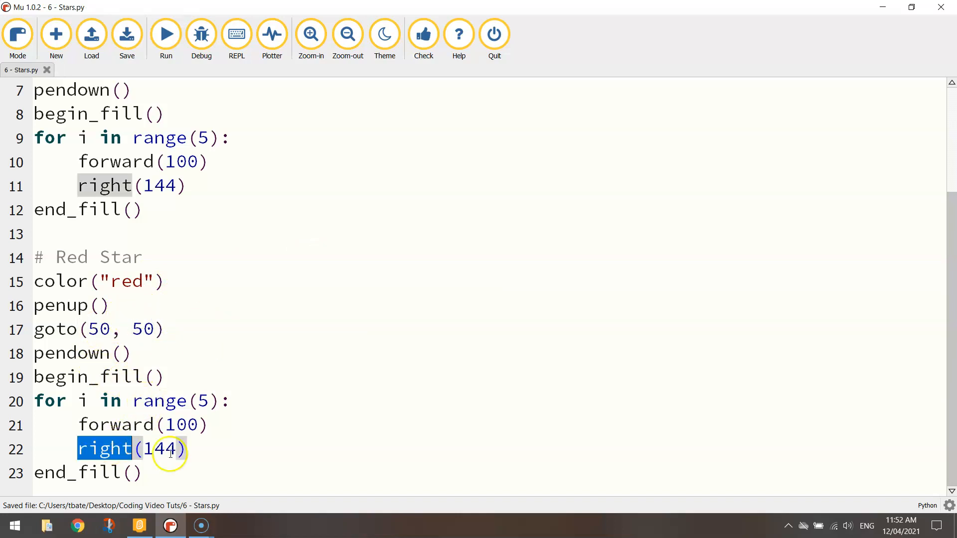
type("left")
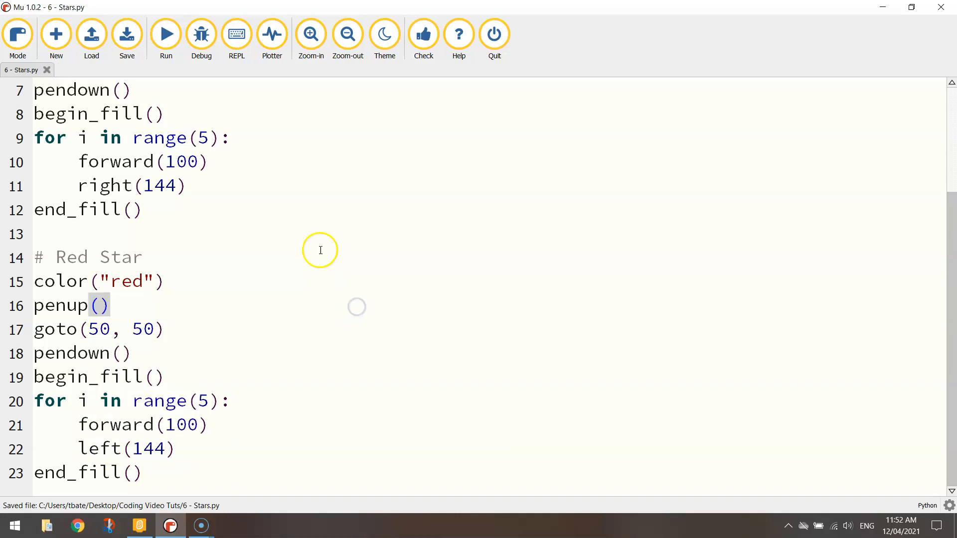
left_click(166, 34)
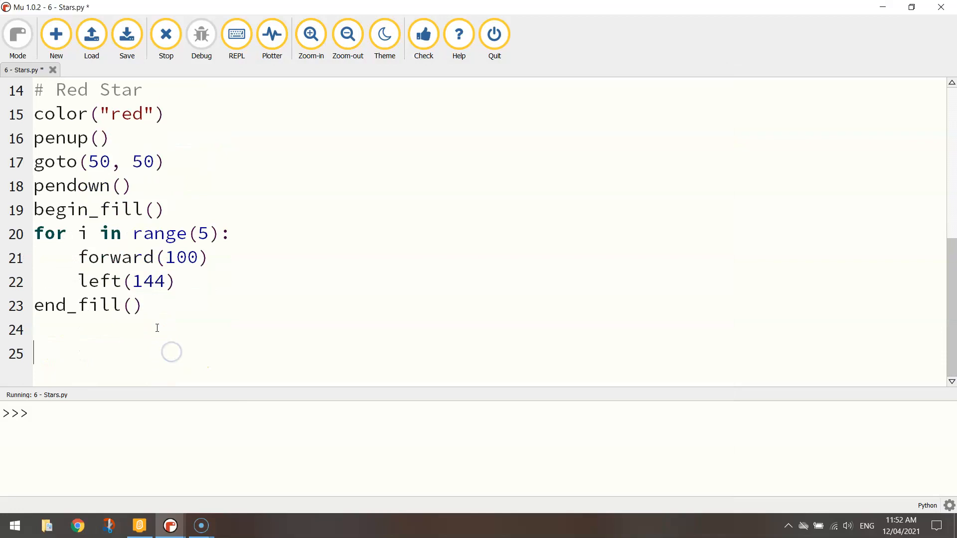
Step: Add hideturtle() at the end, view both stars, and return to the editor
type("hideturtle()")
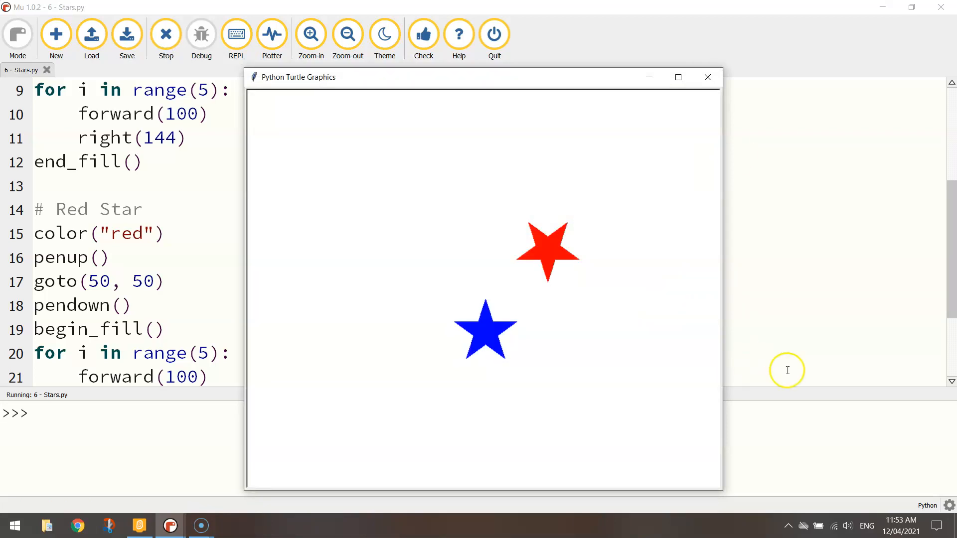
left_click(708, 77)
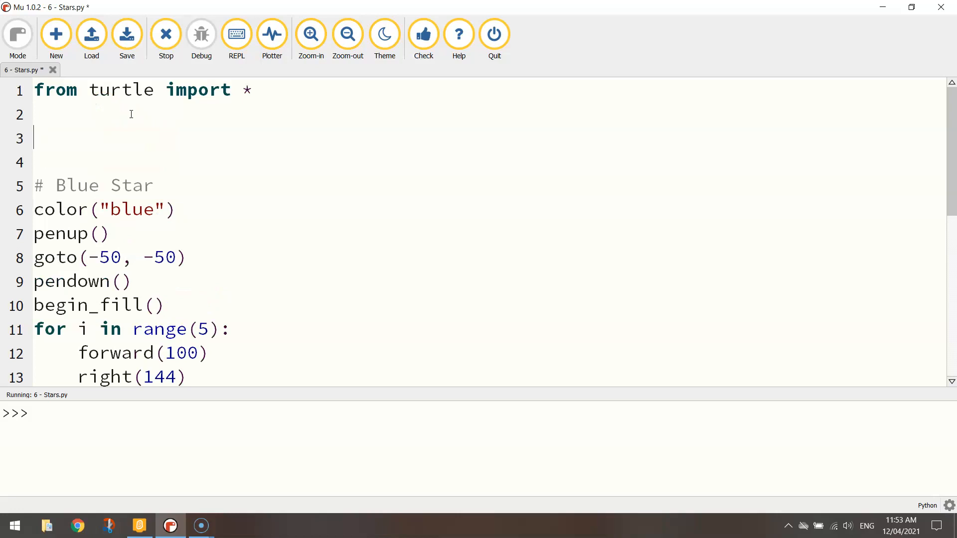
Step: Add speed(0) after the import, rerun to redraw both stars, then close the graphics window
type("speed(0")
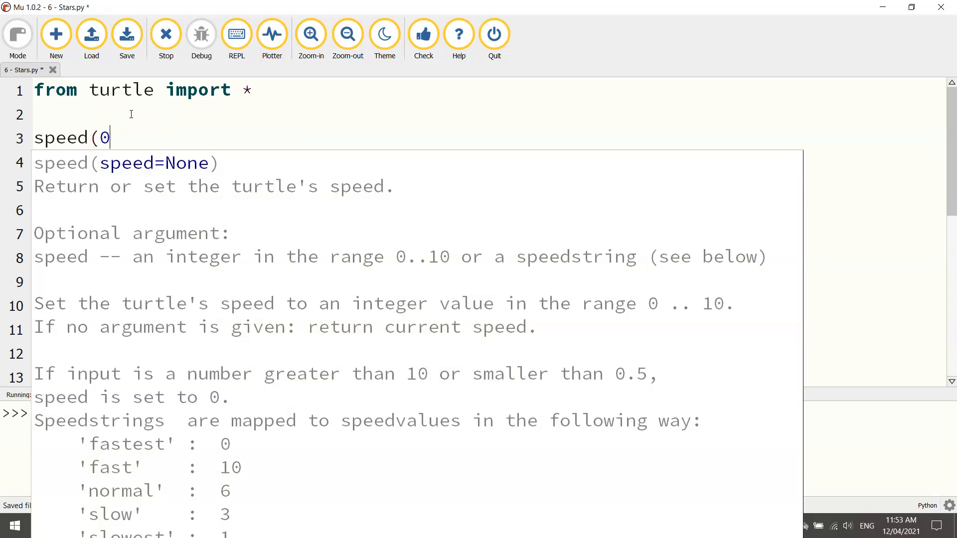
left_click(166, 33)
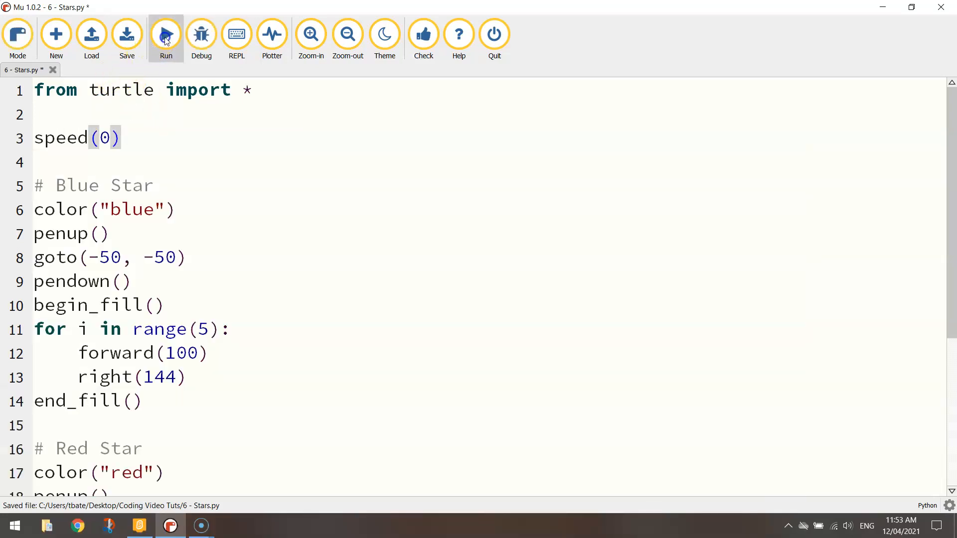
left_click(166, 34)
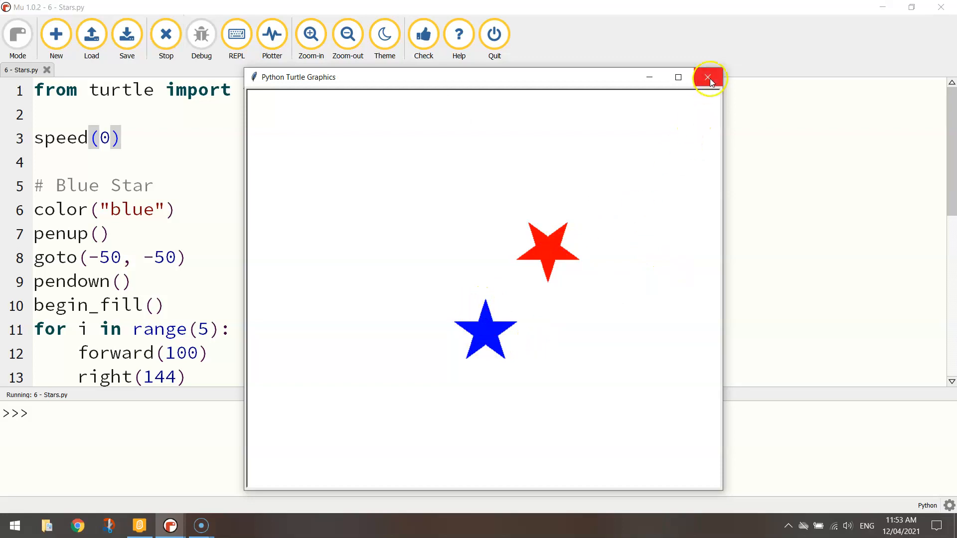
left_click(708, 78)
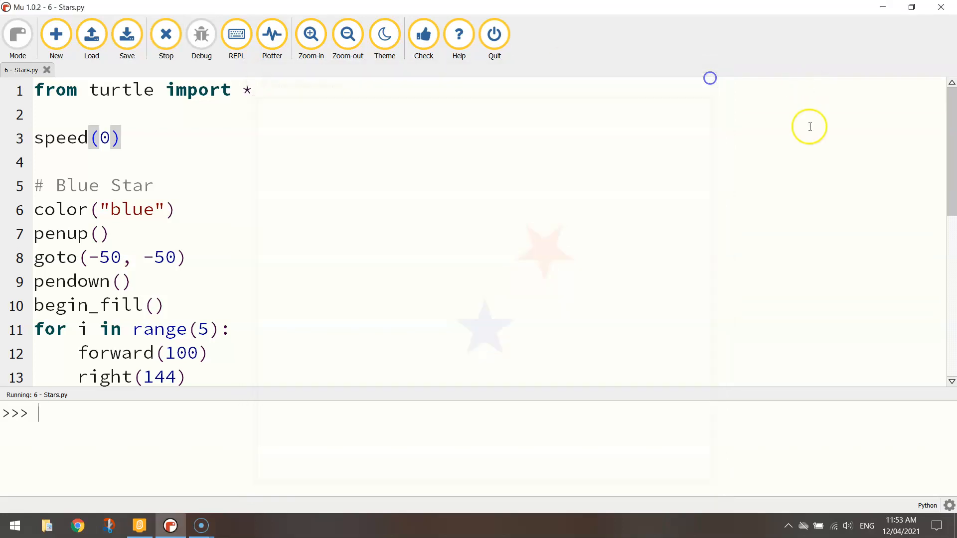